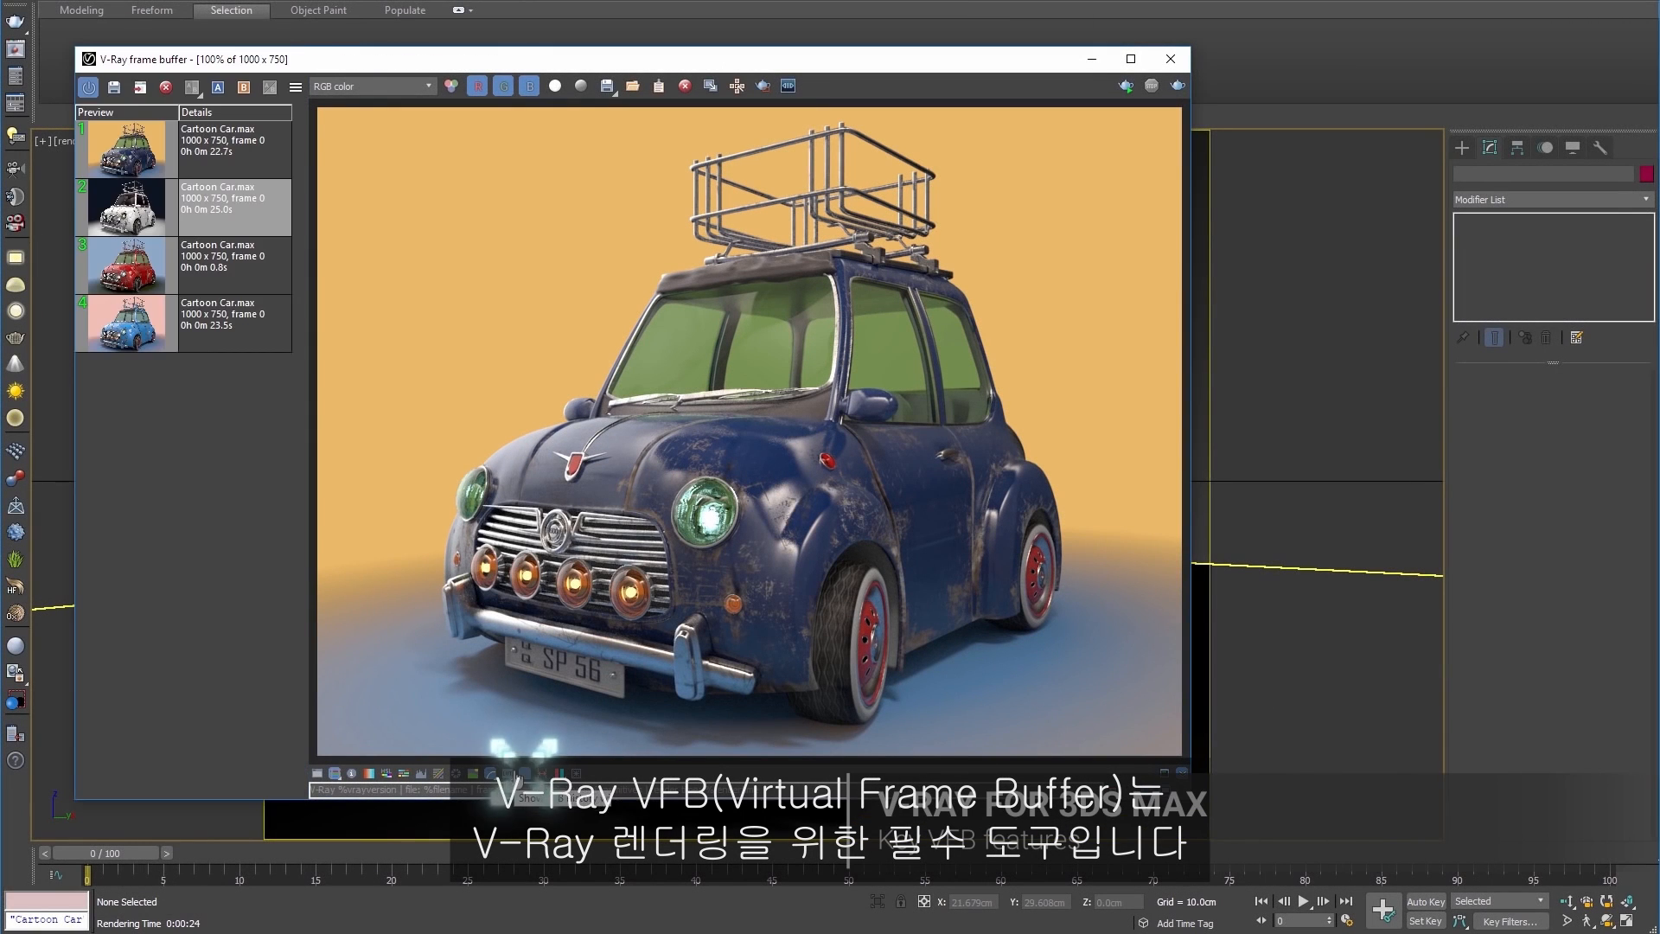
Load the blue-car and white-car renders from the frame buffer history to compare them.
{"action": "left_click", "coordinate": [127, 322]}
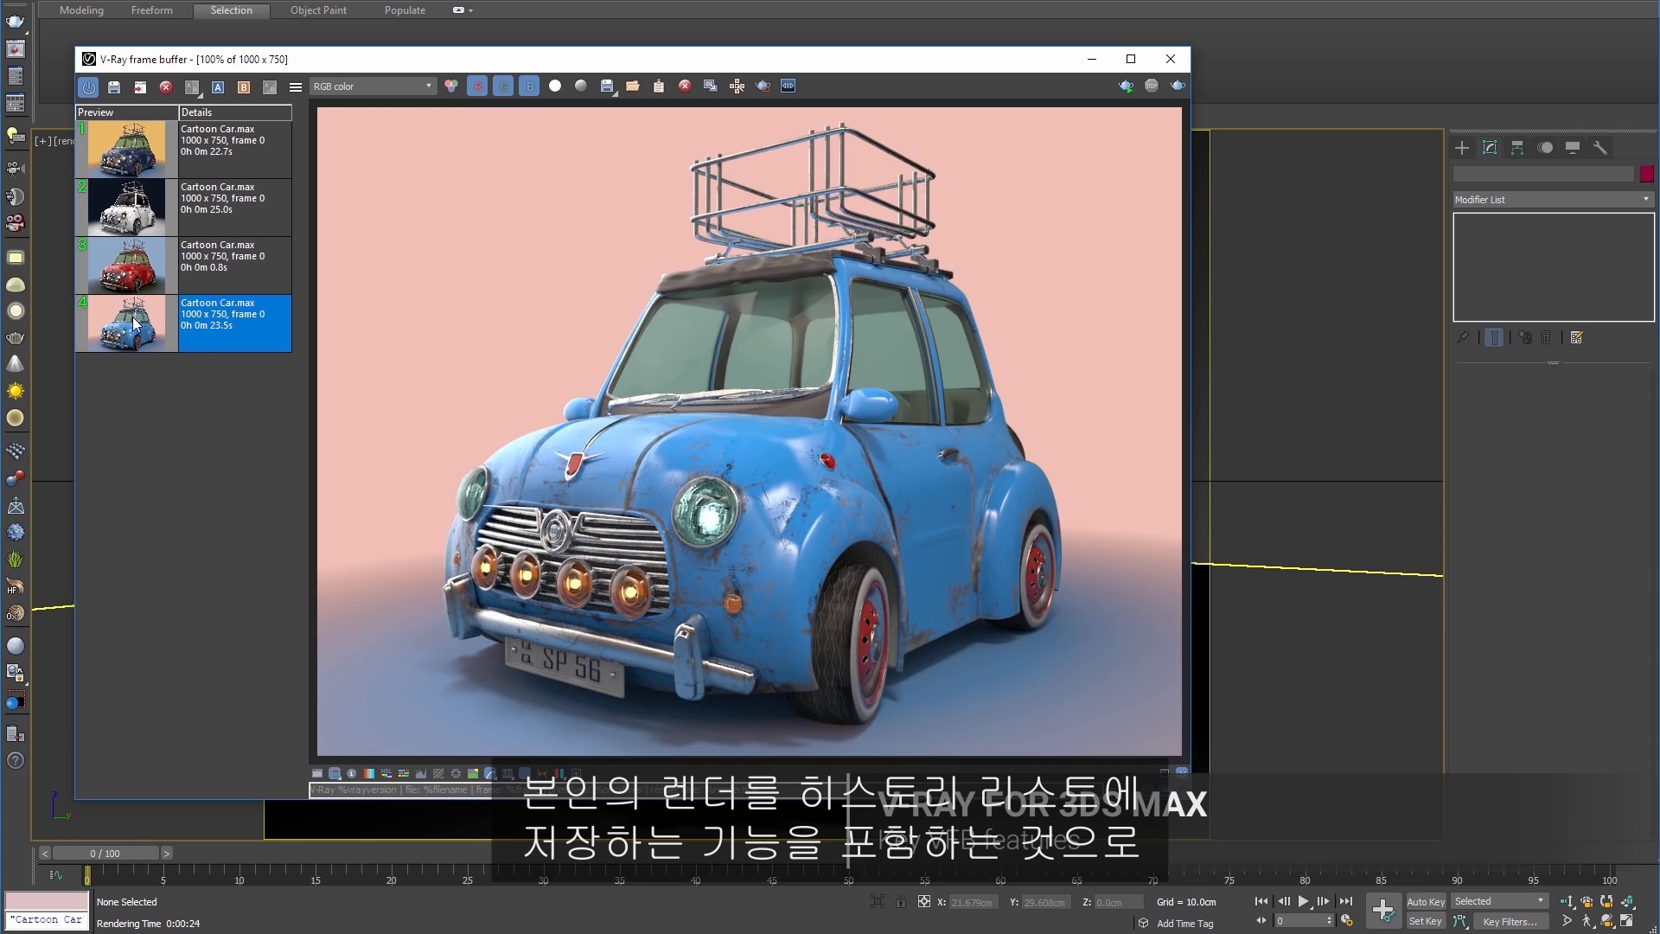
{"action": "left_click", "coordinate": [127, 265]}
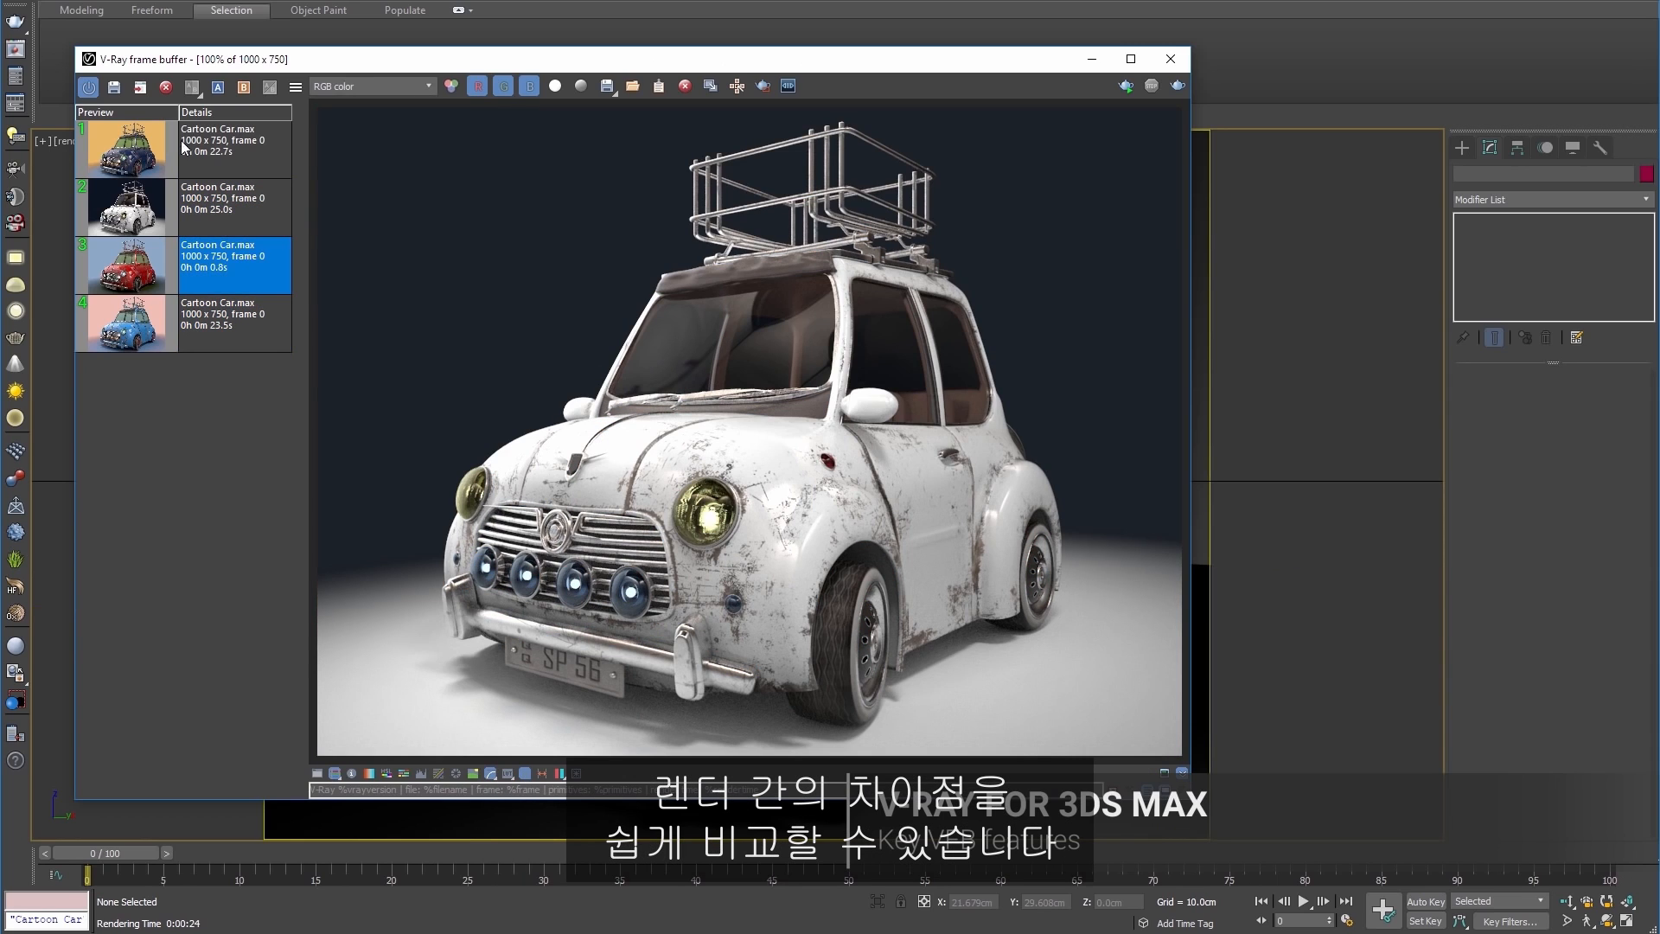
{"action": "right_click", "coordinate": [128, 142]}
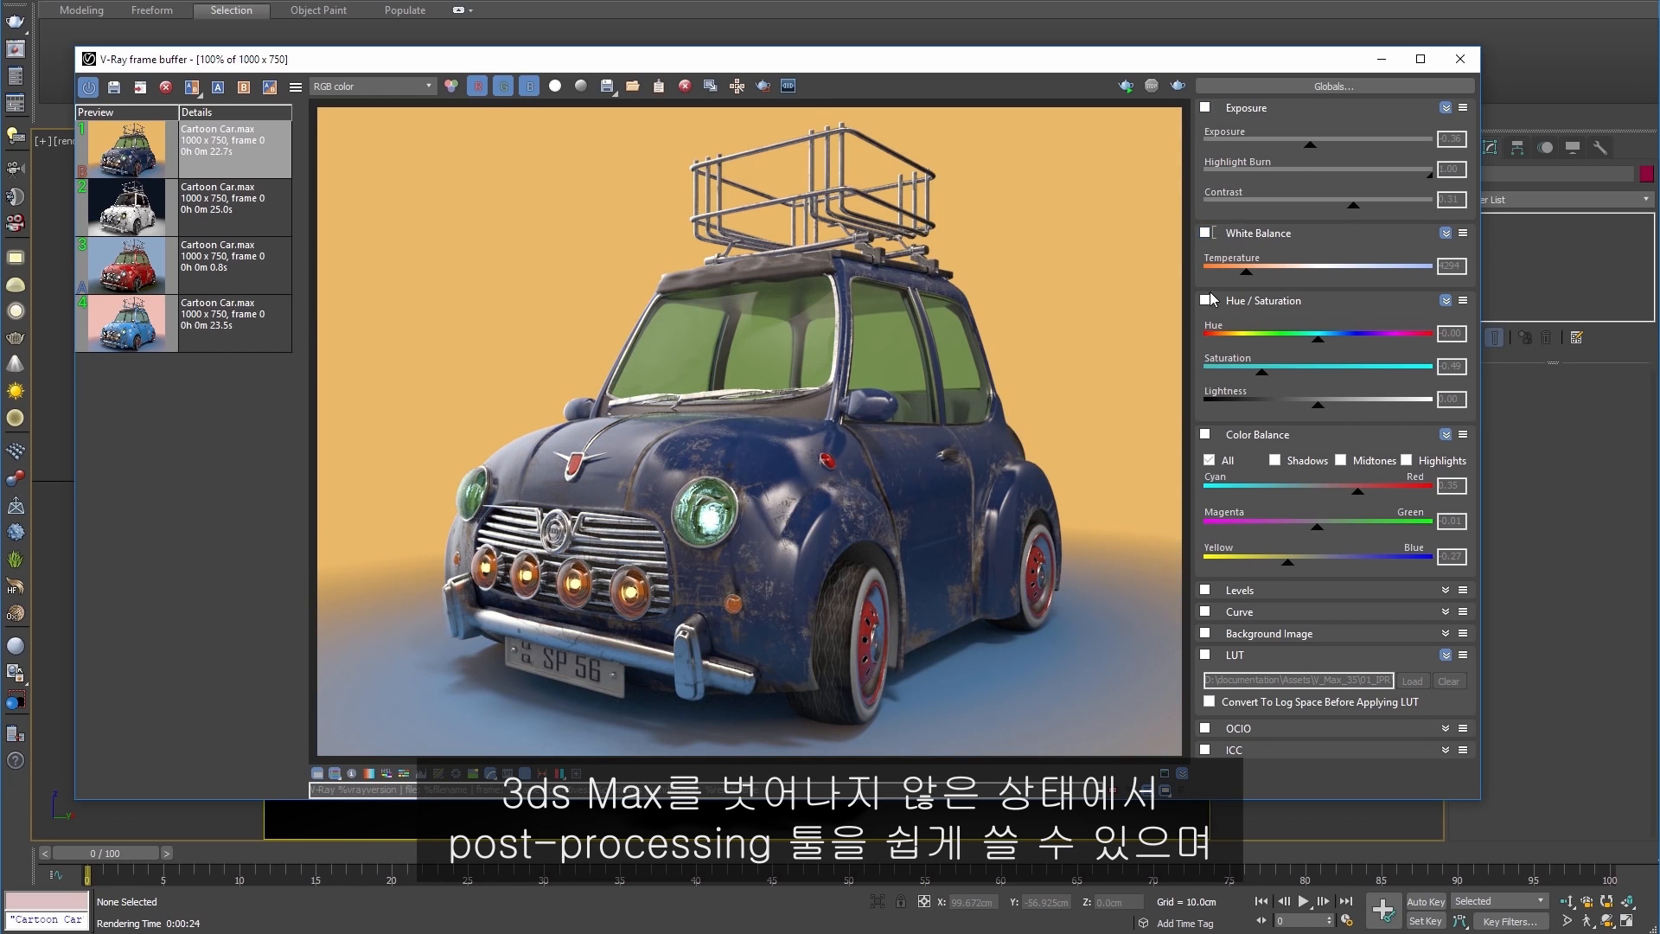
Enable Hue/Saturation and the LUT correction on the blue car render.
{"action": "left_click", "coordinate": [1205, 300]}
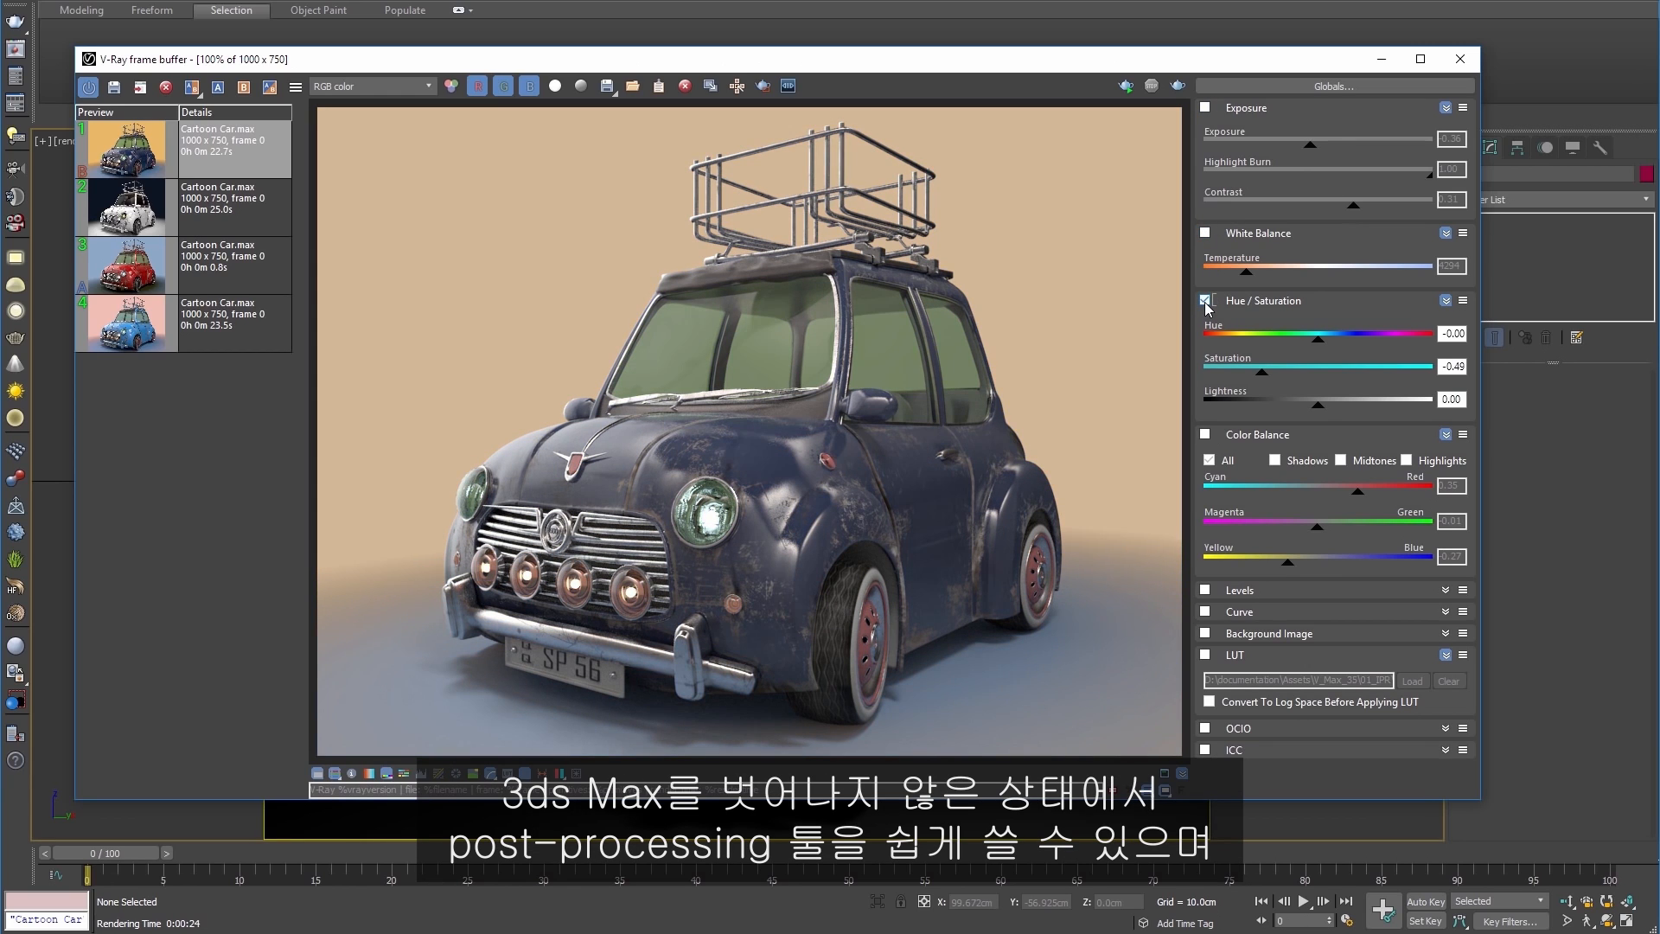
{"action": "left_click", "coordinate": [1205, 656]}
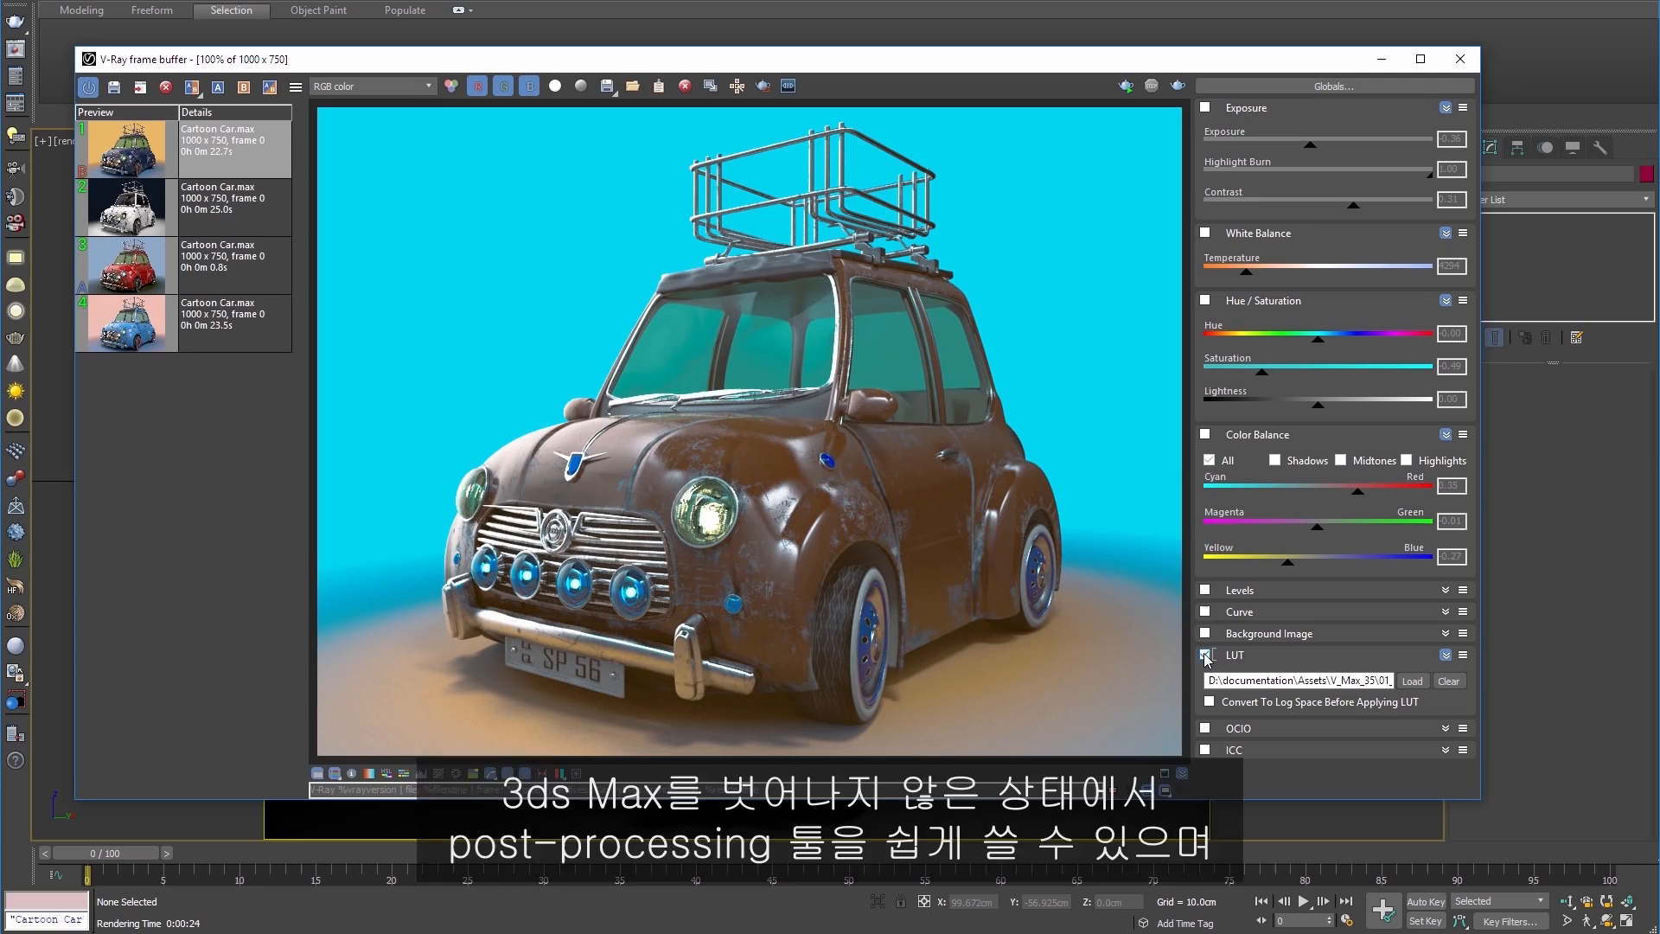
{"action": "left_click", "coordinate": [1205, 655]}
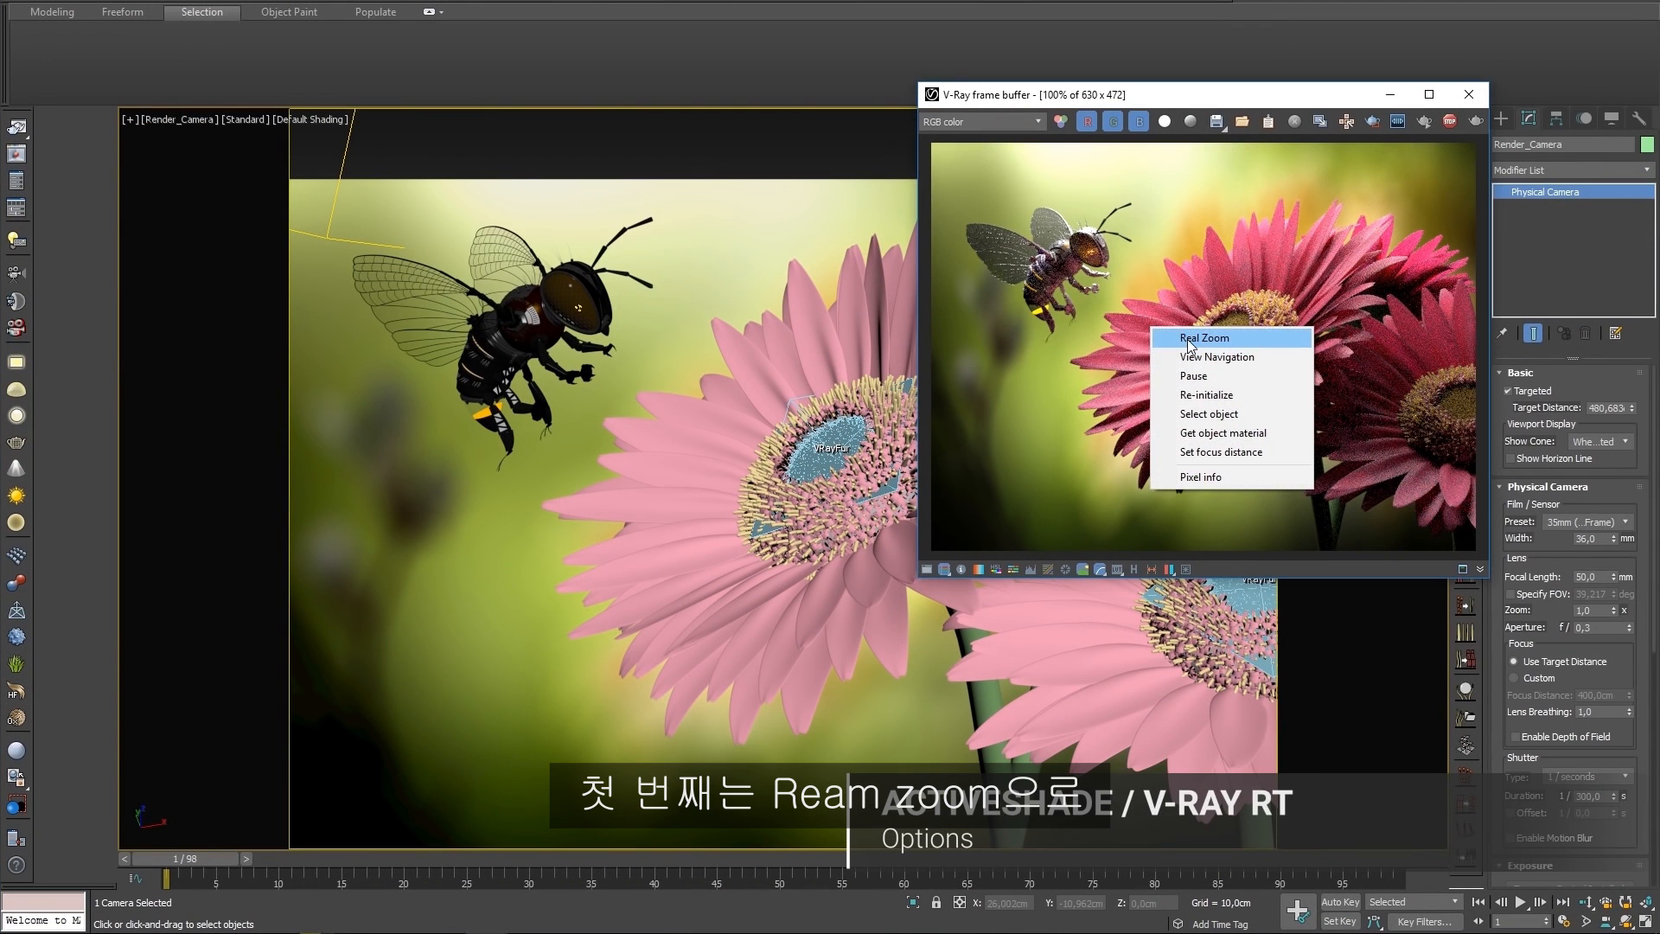
Turn on Real Zoom for the flower render, then enable View Navigation from the render.
{"action": "left_click", "coordinate": [1202, 337]}
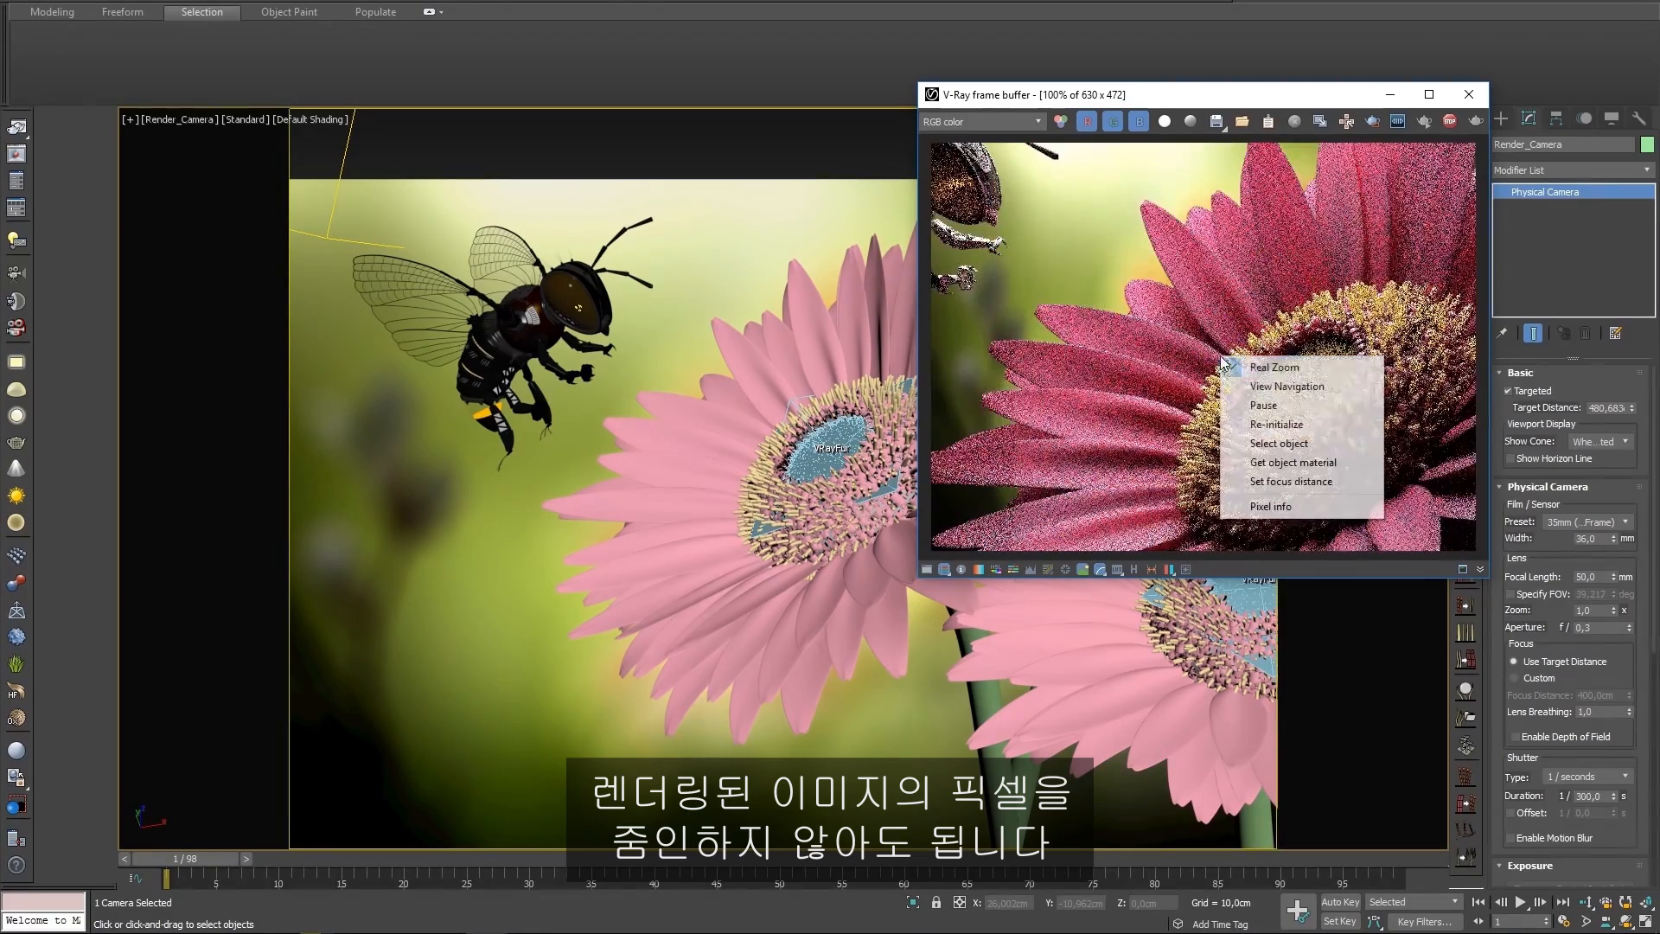
{"action": "mouse_move", "coordinate": [1290, 402]}
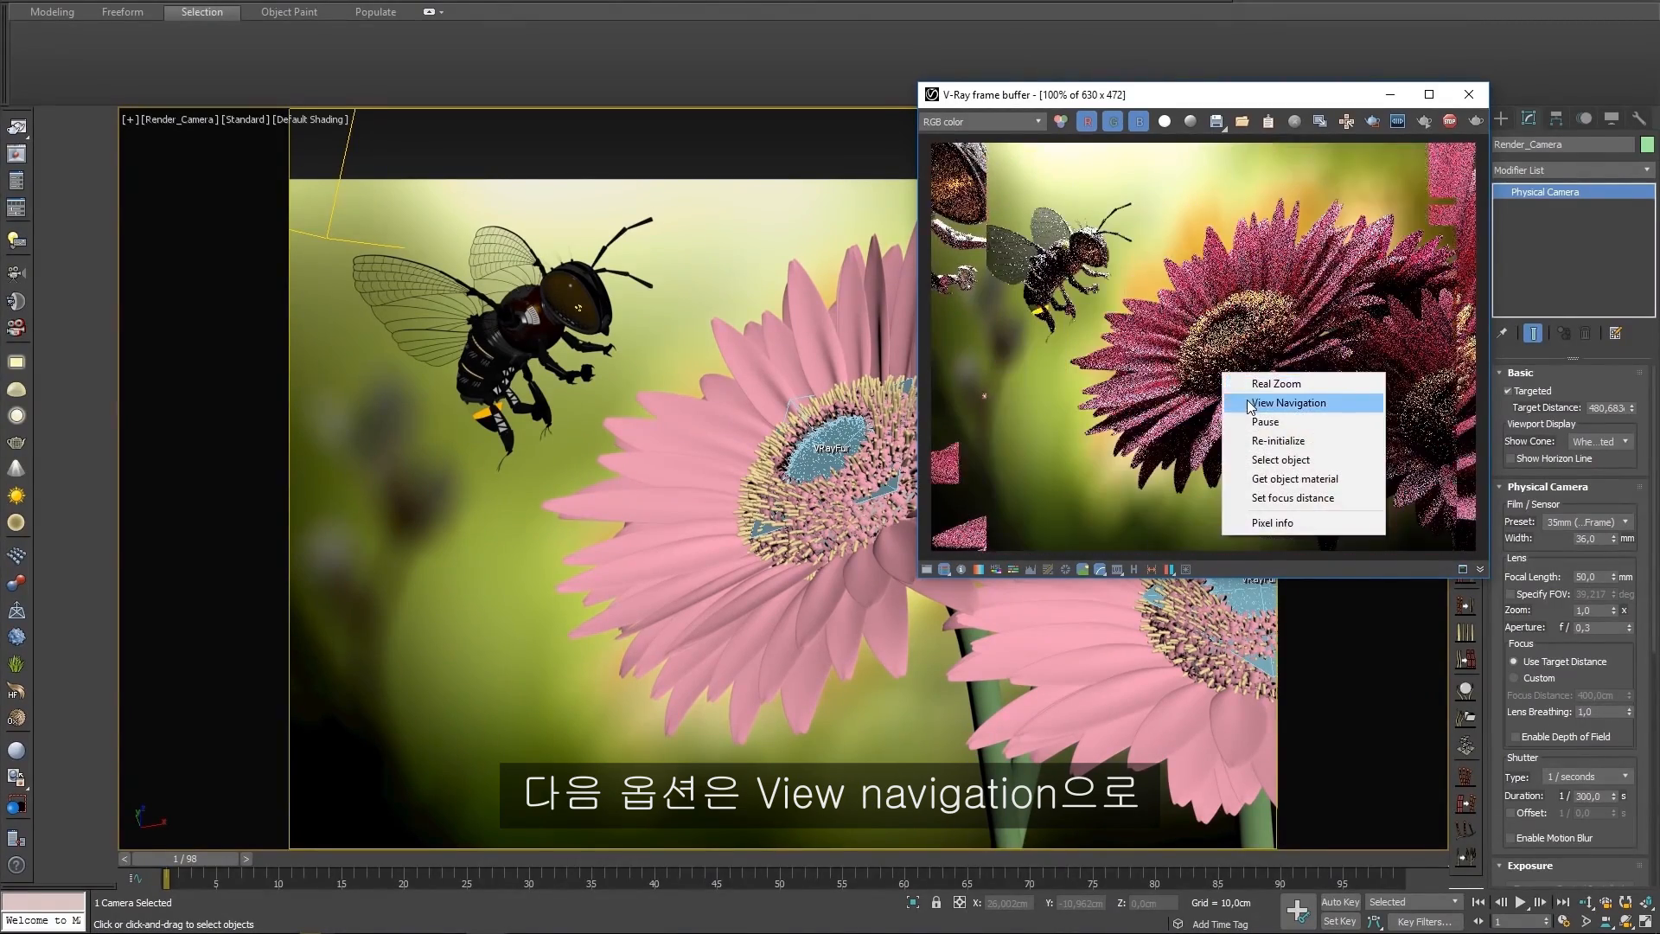
{"action": "left_click", "coordinate": [1290, 403]}
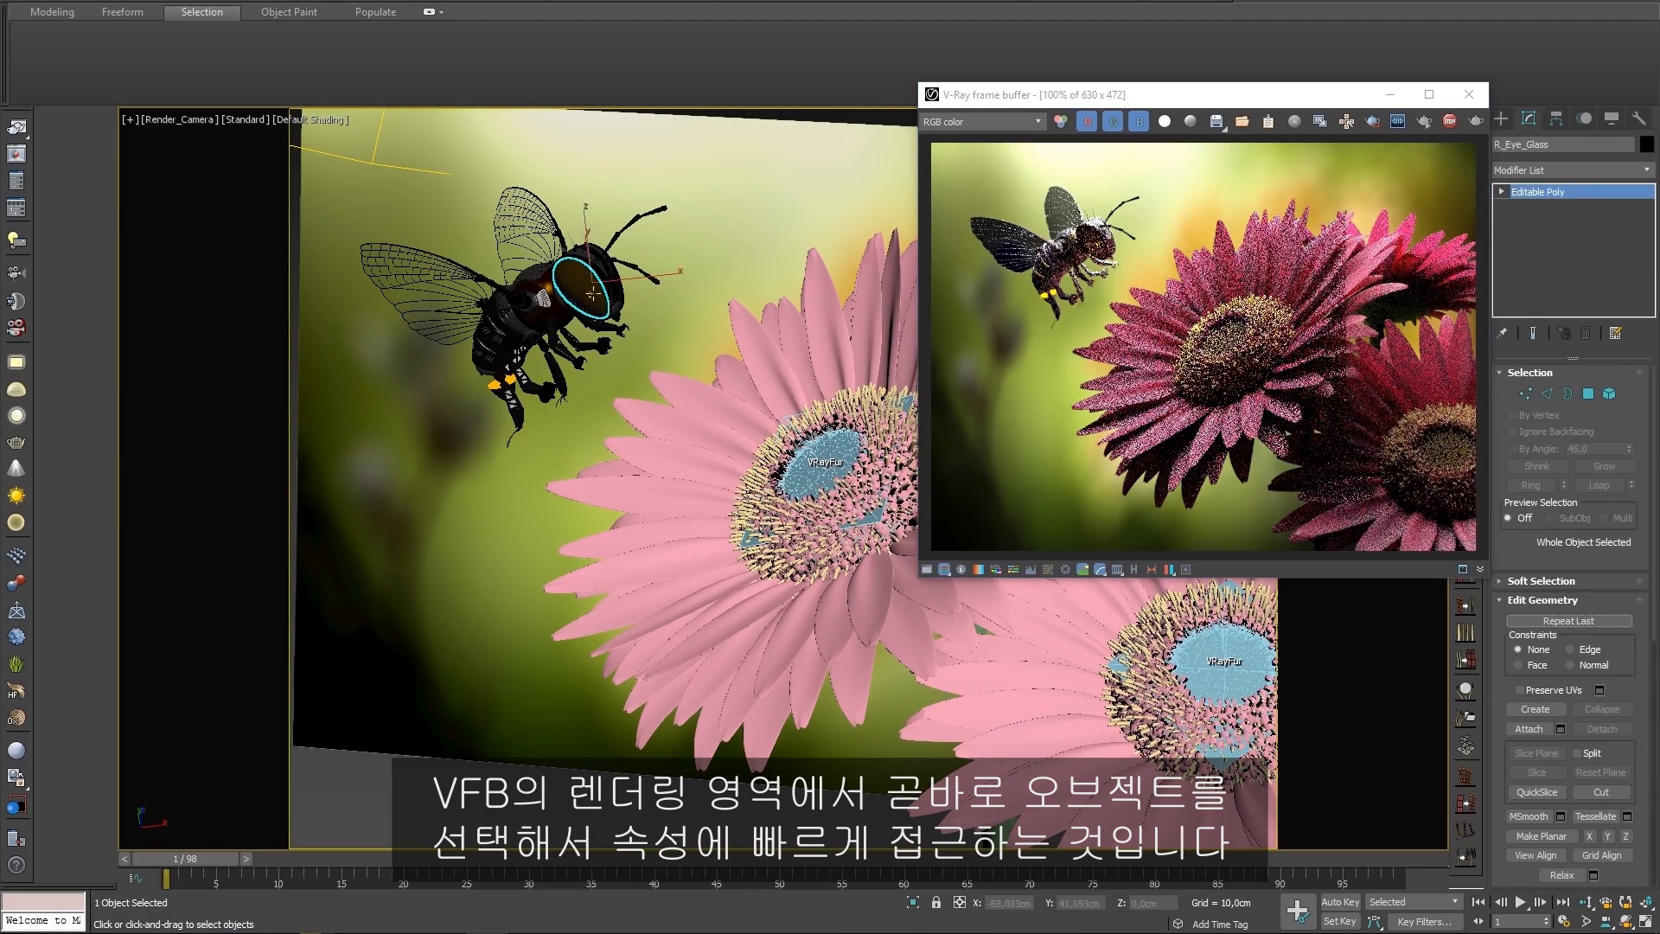
Select the flower petals from the render, inspect their material in the Material Editor, then close it.
{"action": "left_click", "coordinate": [1185, 517]}
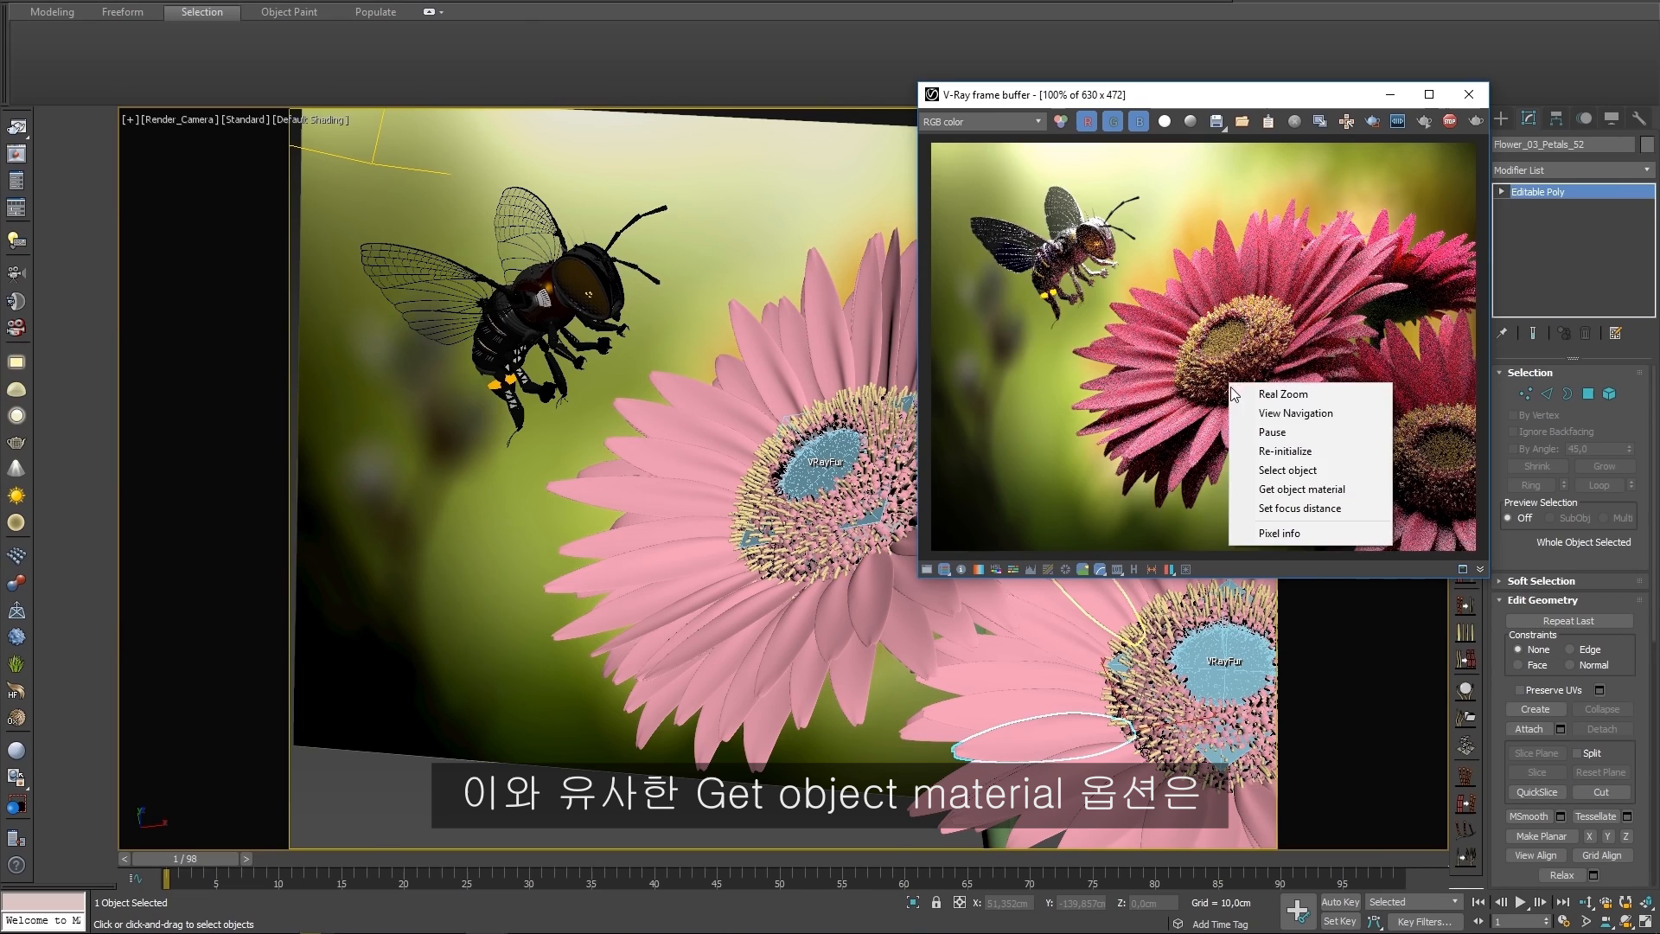
{"action": "mouse_move", "coordinate": [1301, 490]}
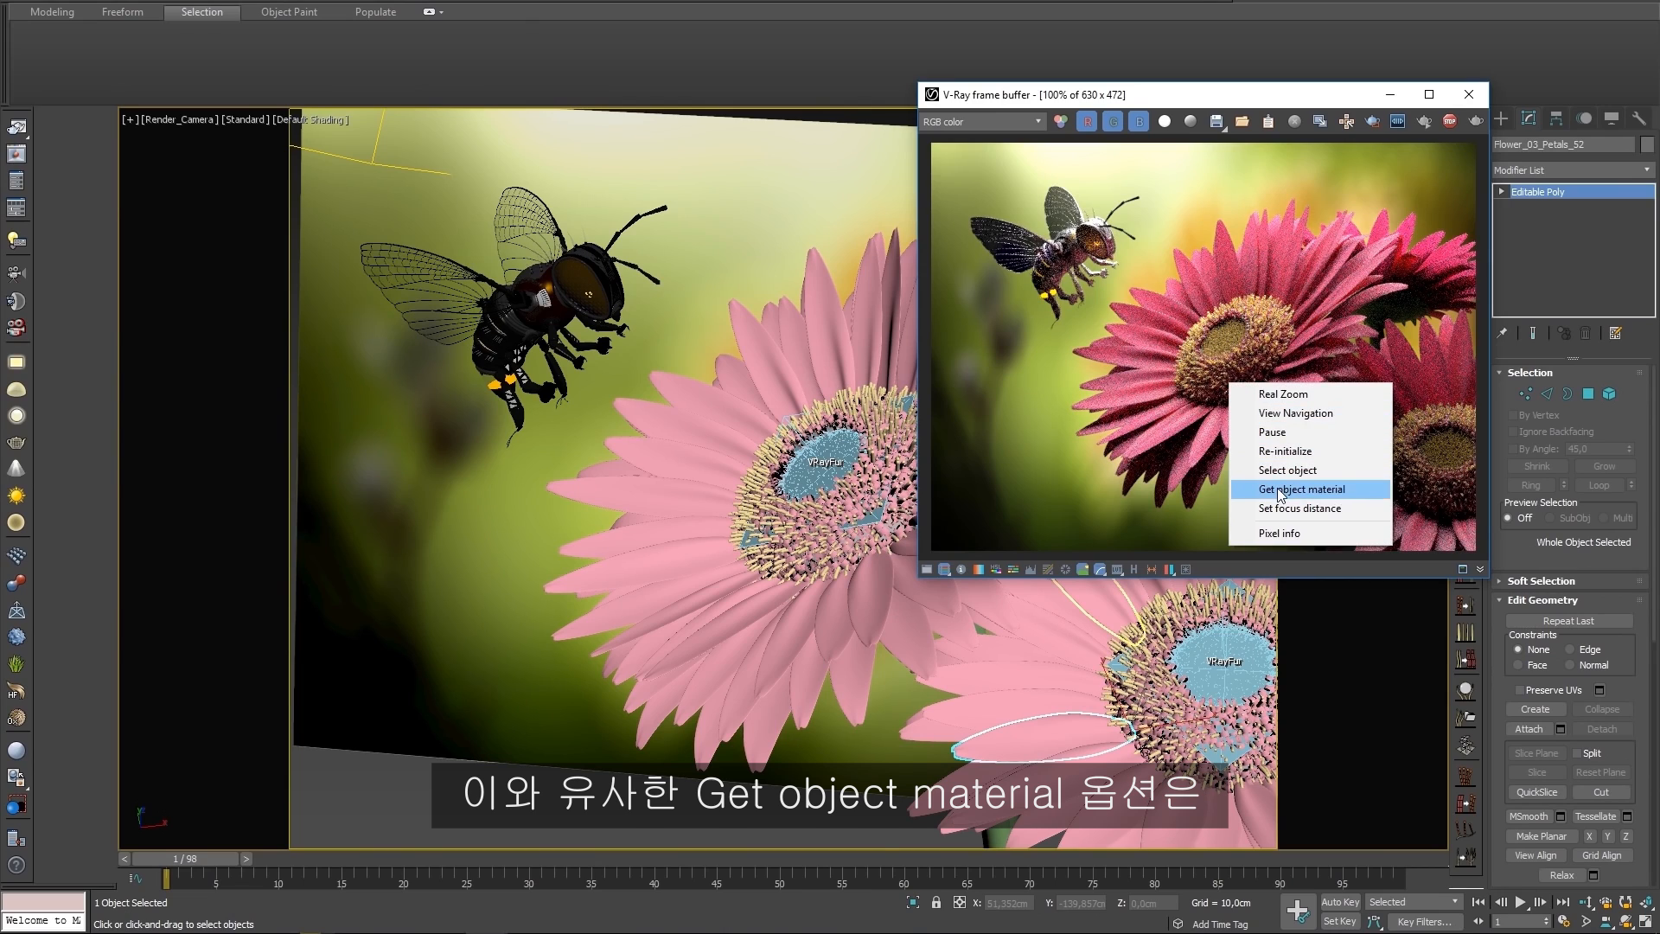
{"action": "left_click", "coordinate": [1302, 488]}
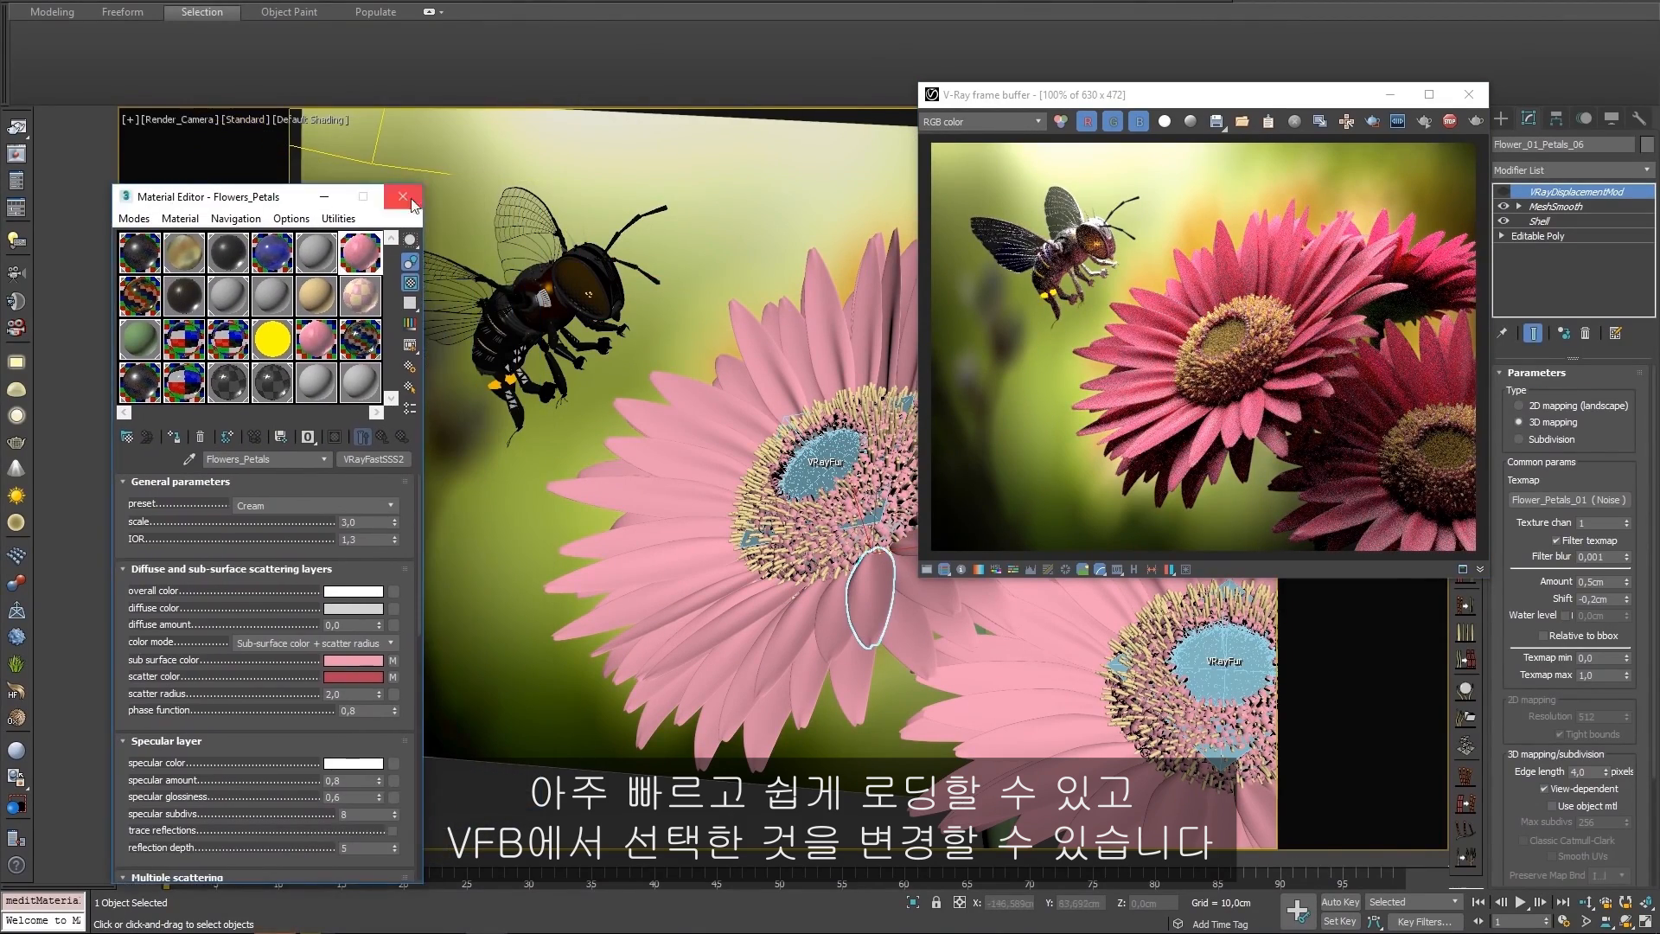
{"action": "left_click", "coordinate": [400, 198]}
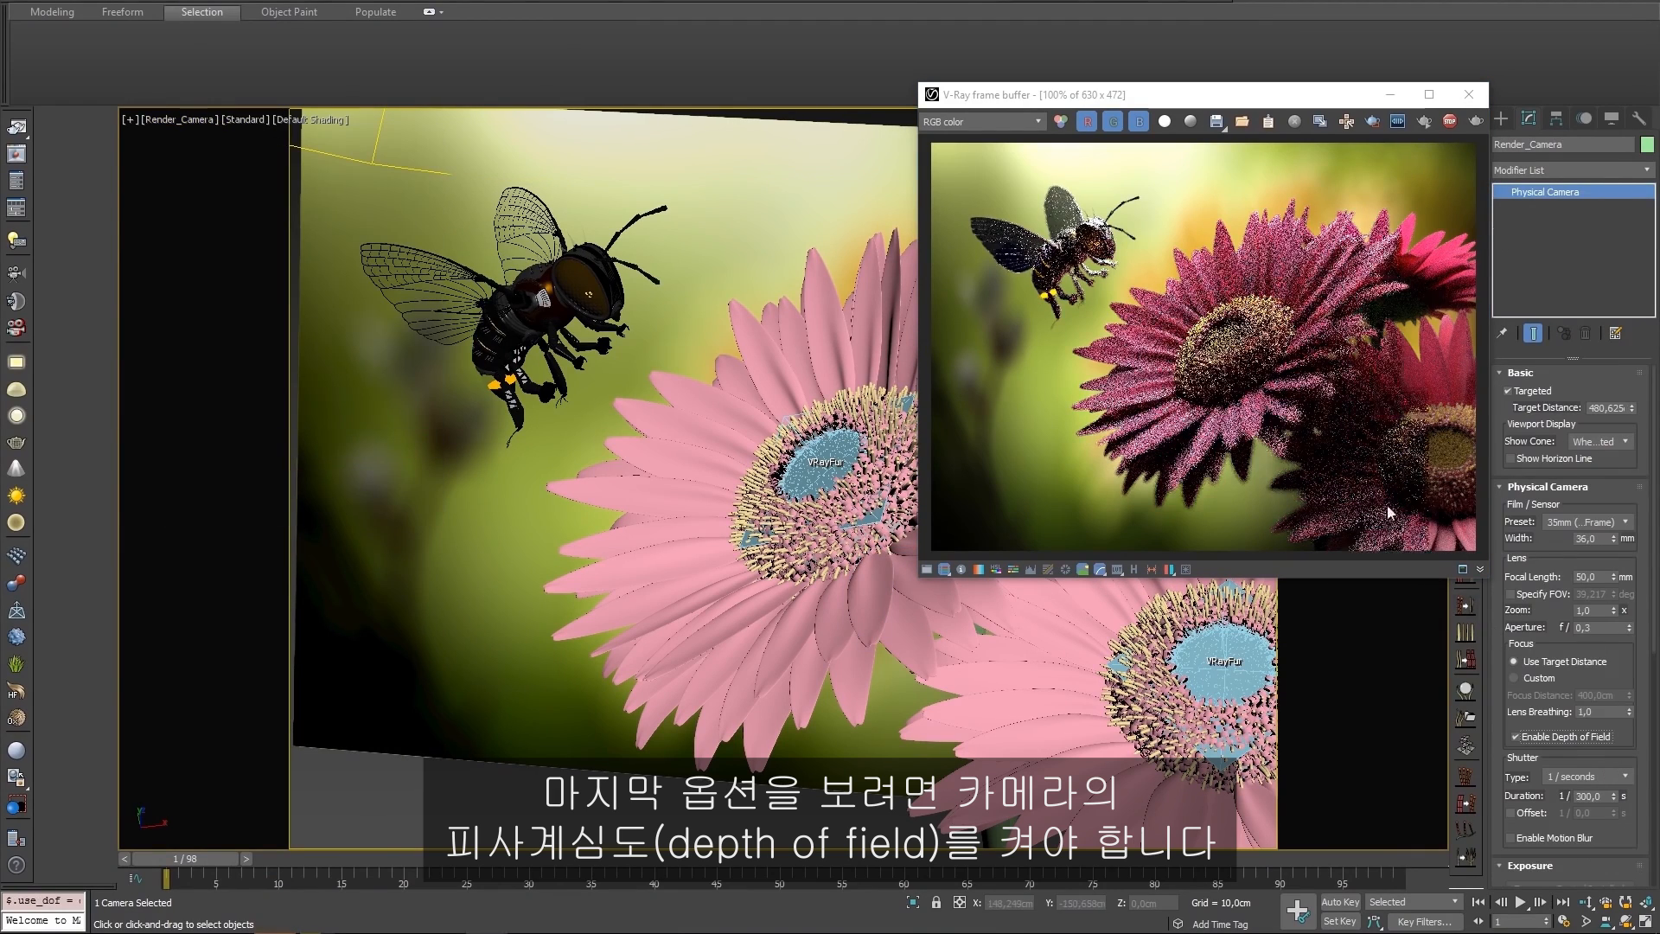
Set the focus distance by picking points on the front pink flower in the render.
{"action": "right_click", "coordinate": [1388, 511]}
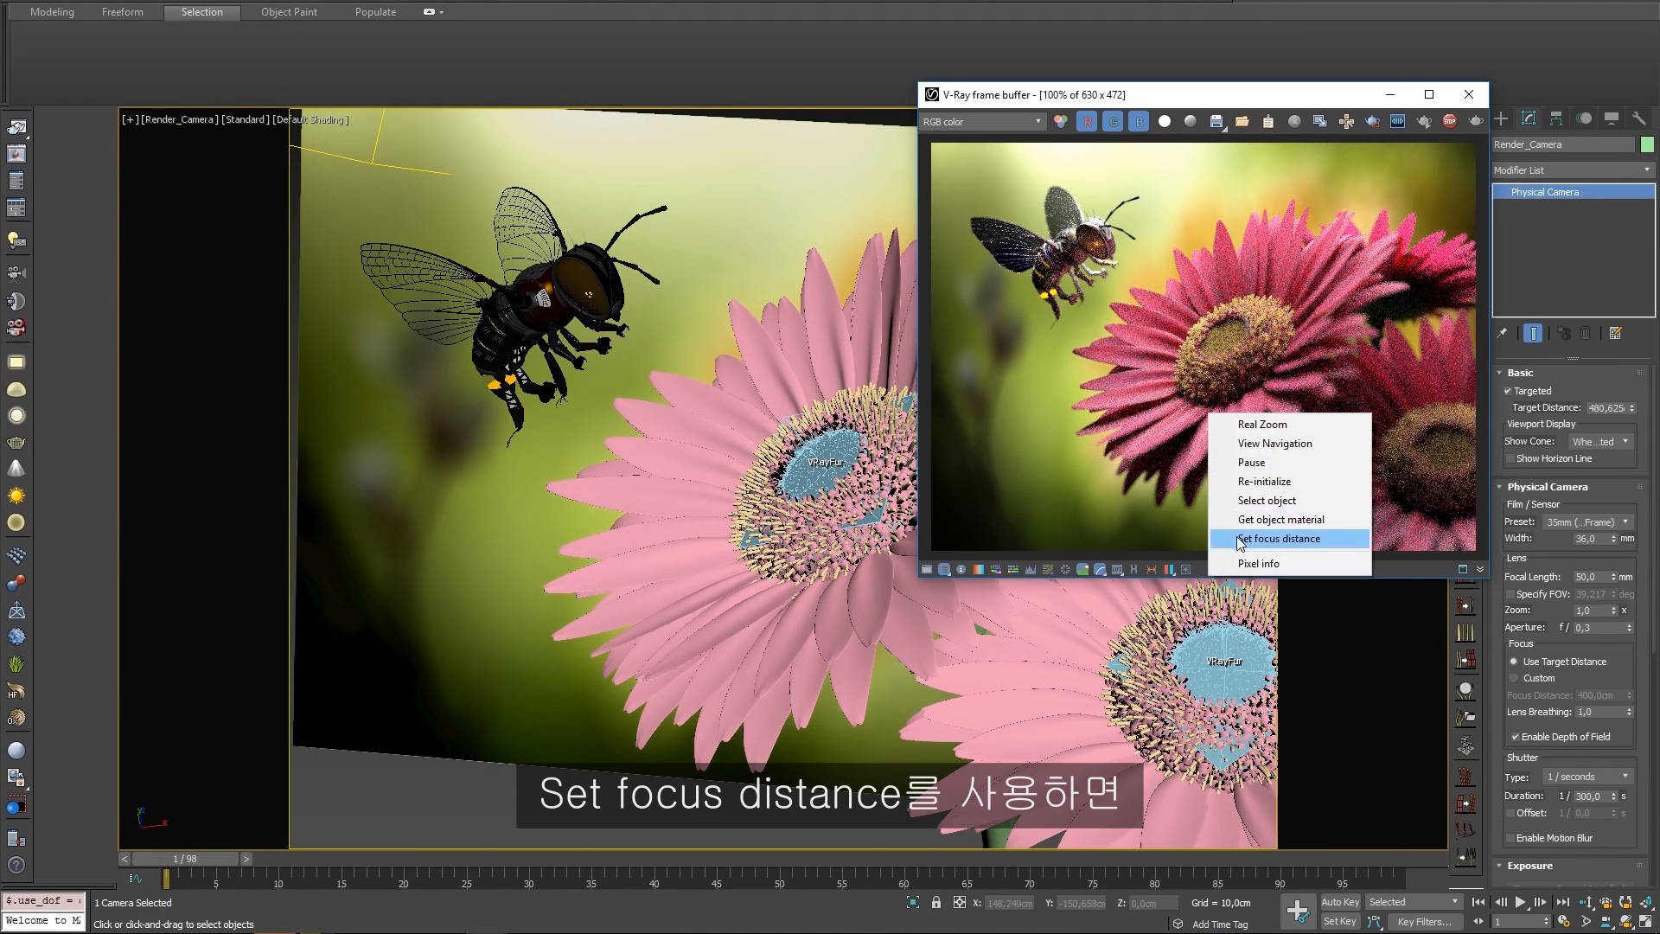
{"action": "left_click", "coordinate": [1279, 538]}
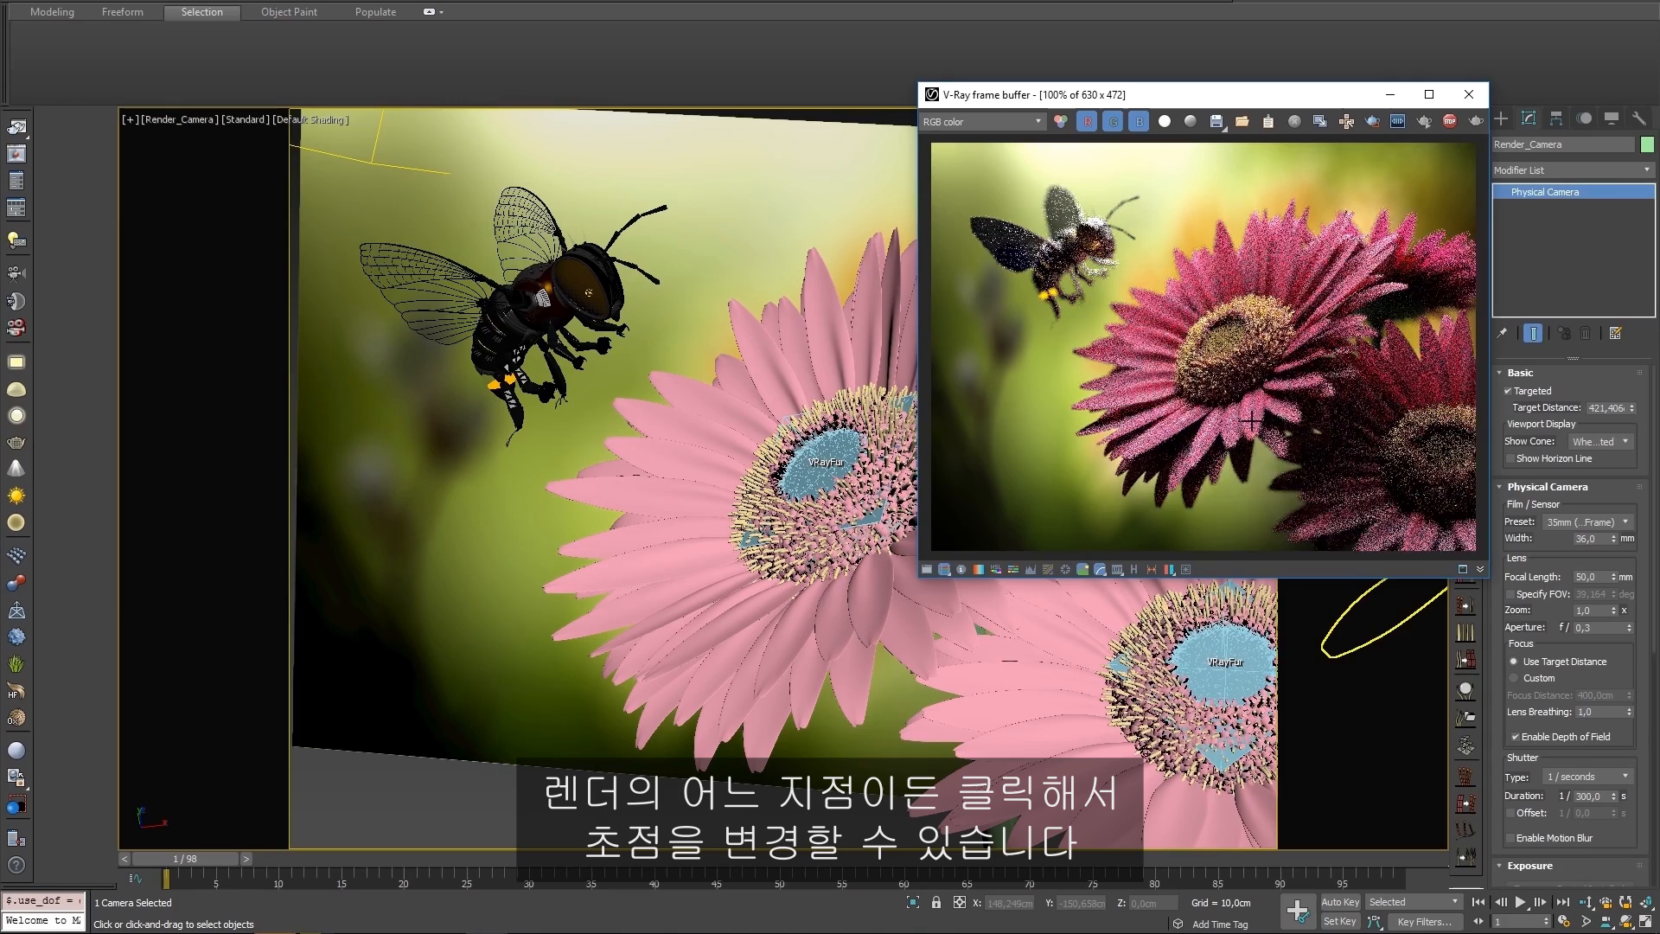
{"action": "left_click", "coordinate": [1252, 423]}
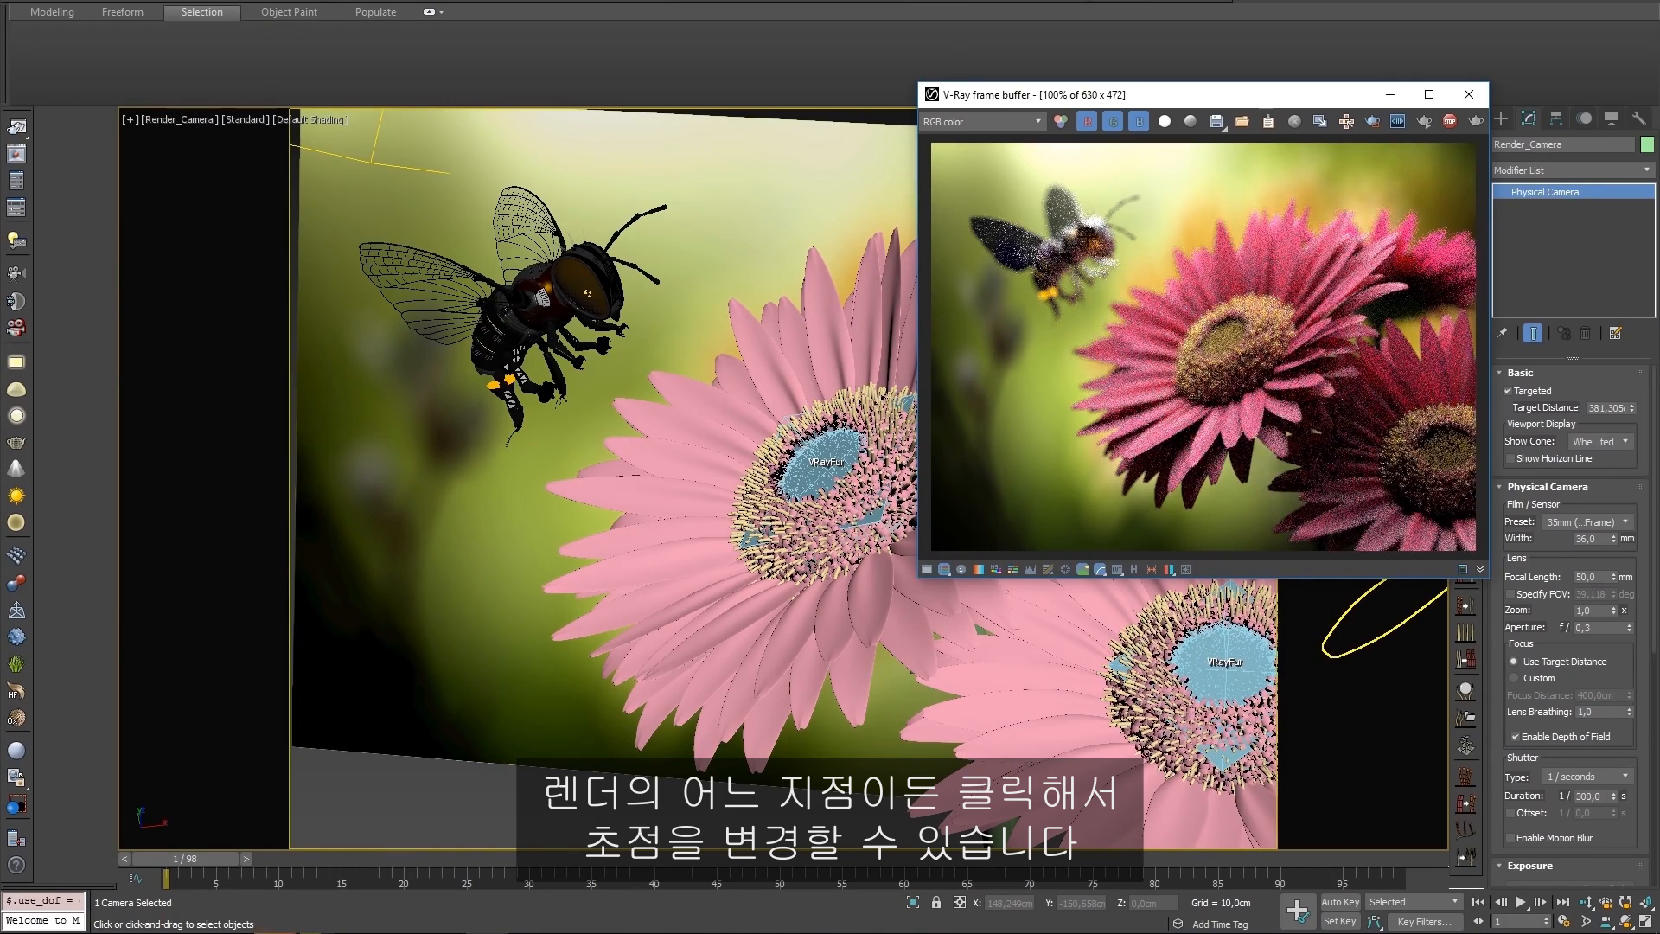
{"action": "left_click", "coordinate": [1143, 477]}
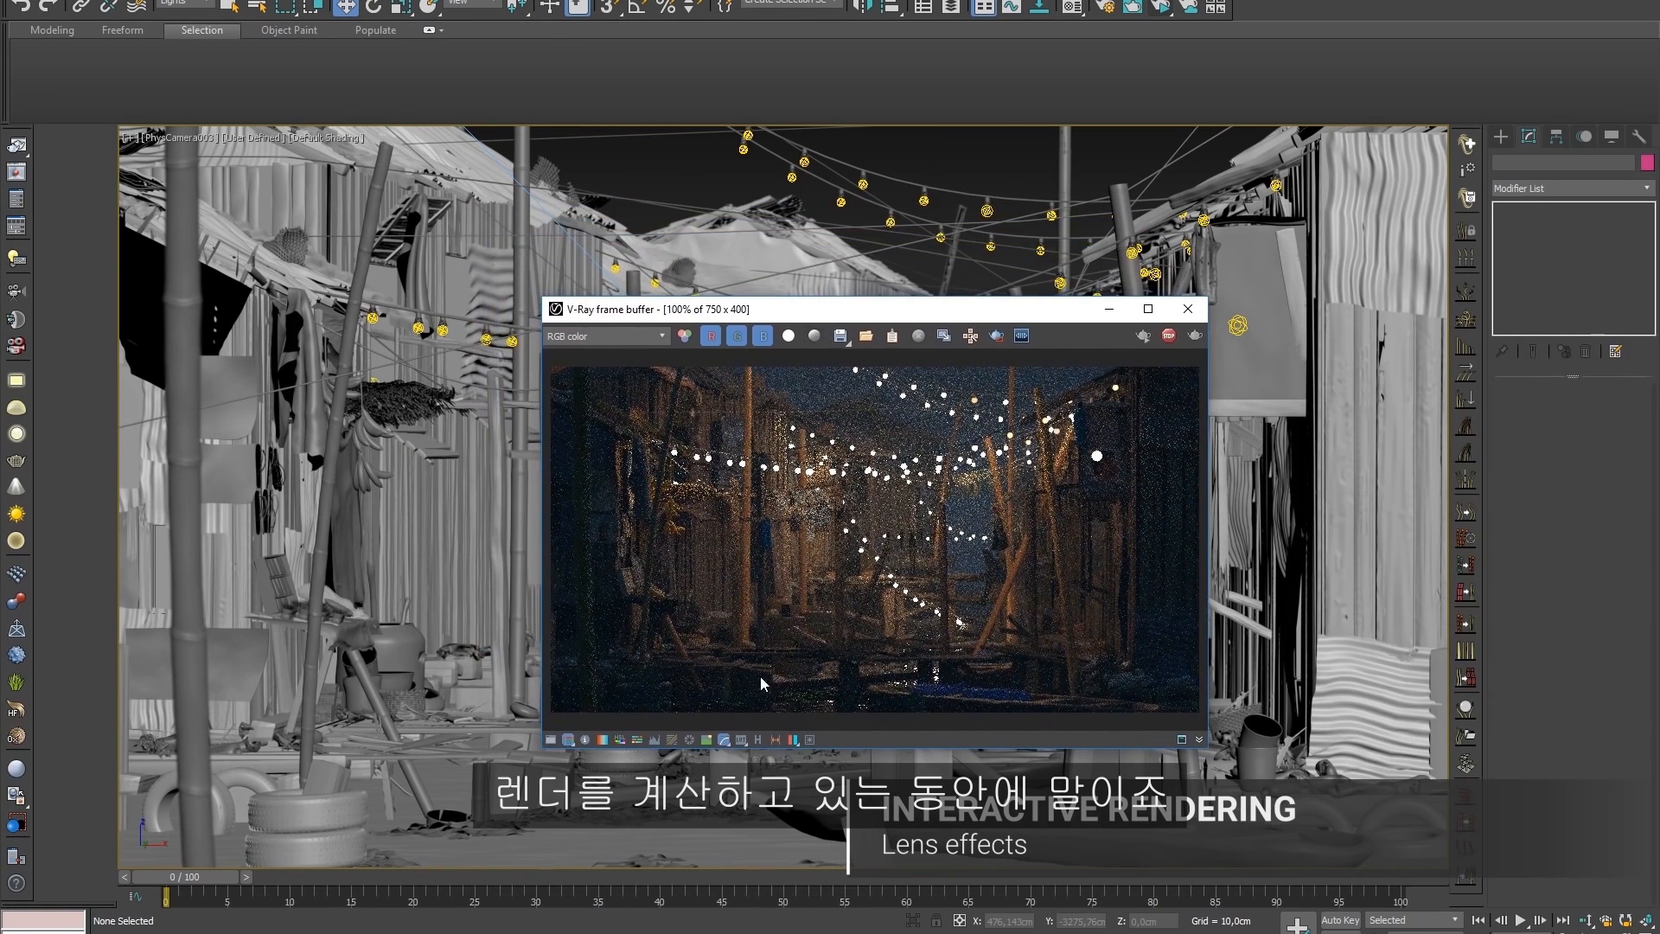
{"action": "left_click", "coordinate": [810, 739]}
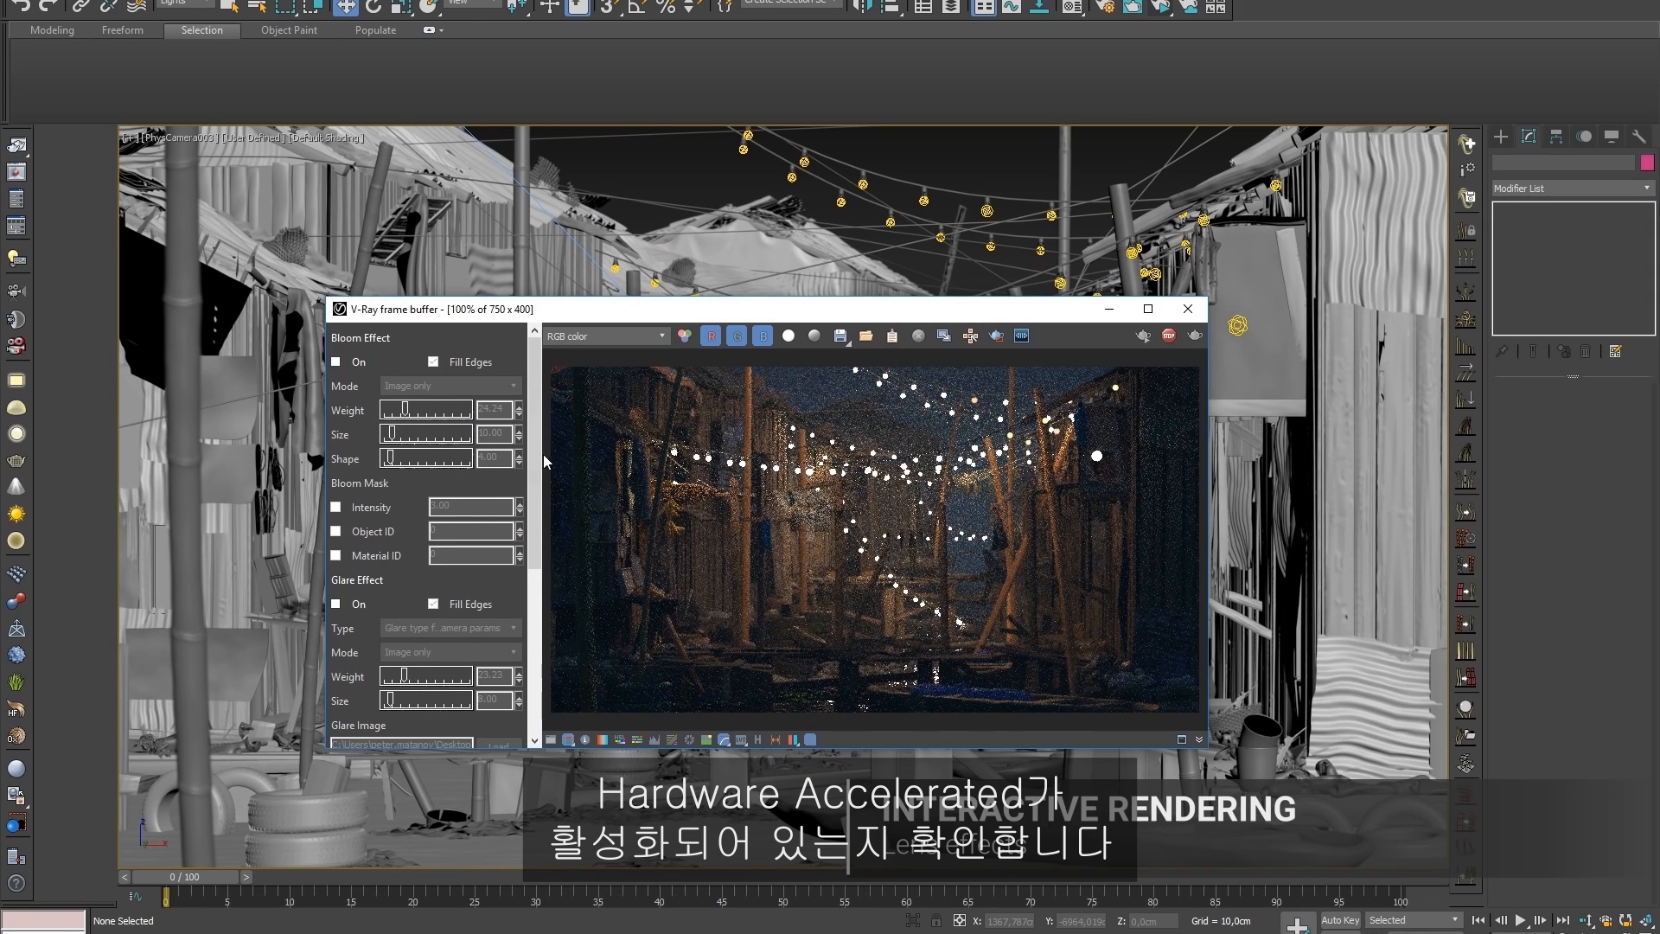
{"action": "scroll", "scroll_direction": "down", "scroll_amount": 3}
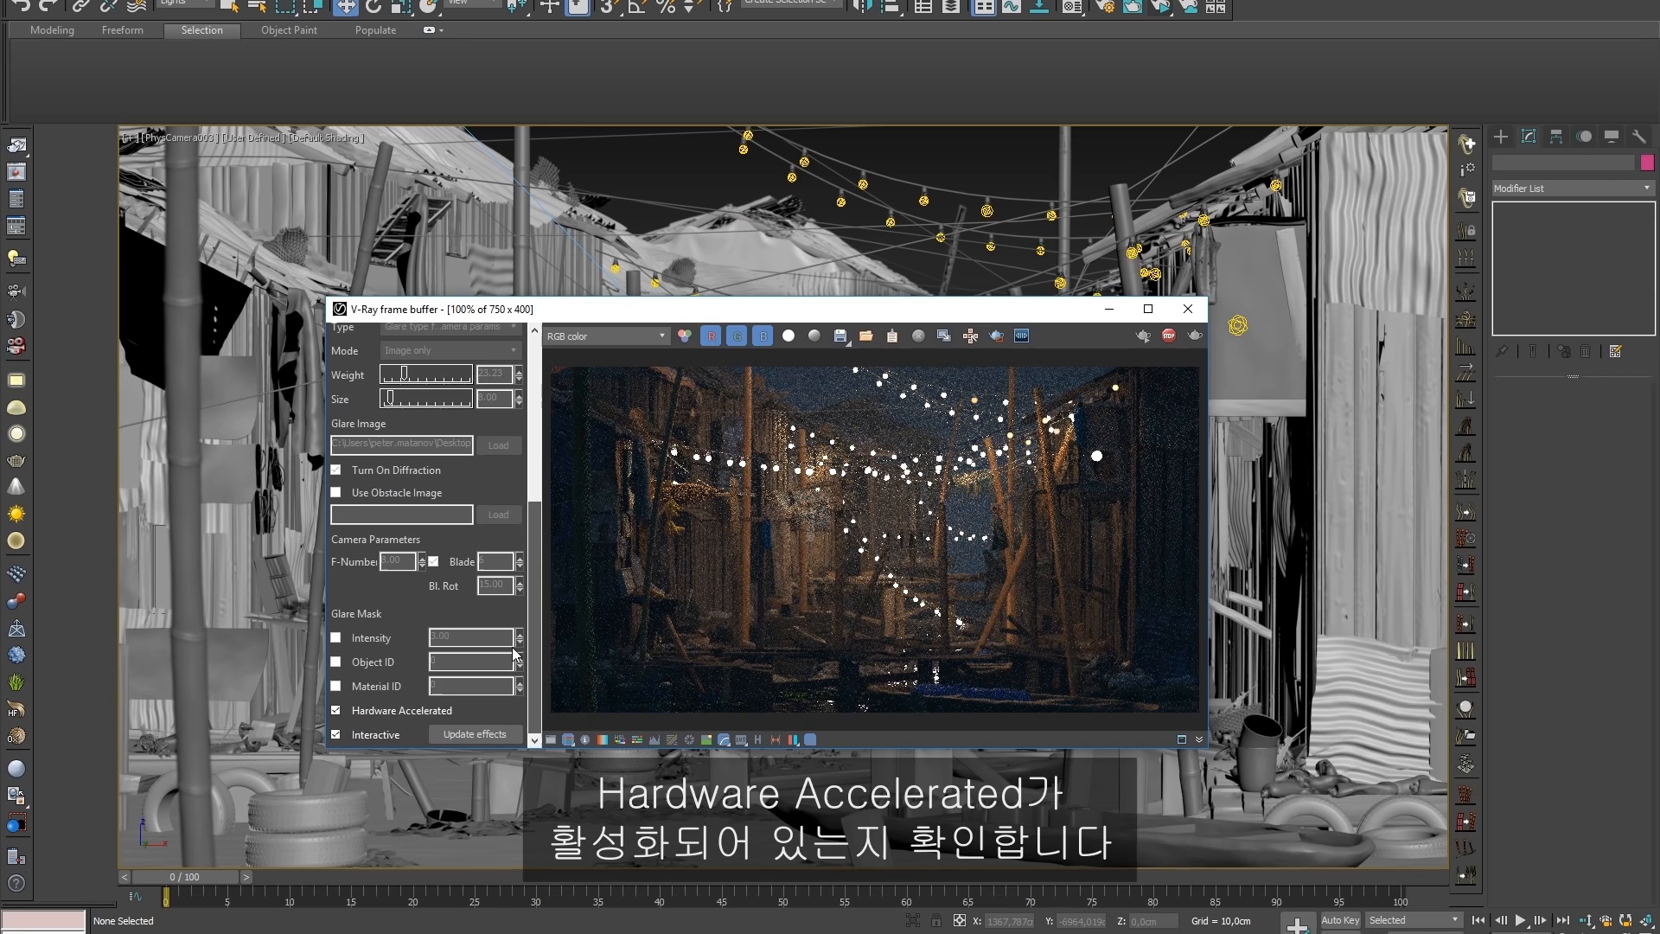
{"action": "left_click", "coordinate": [339, 709]}
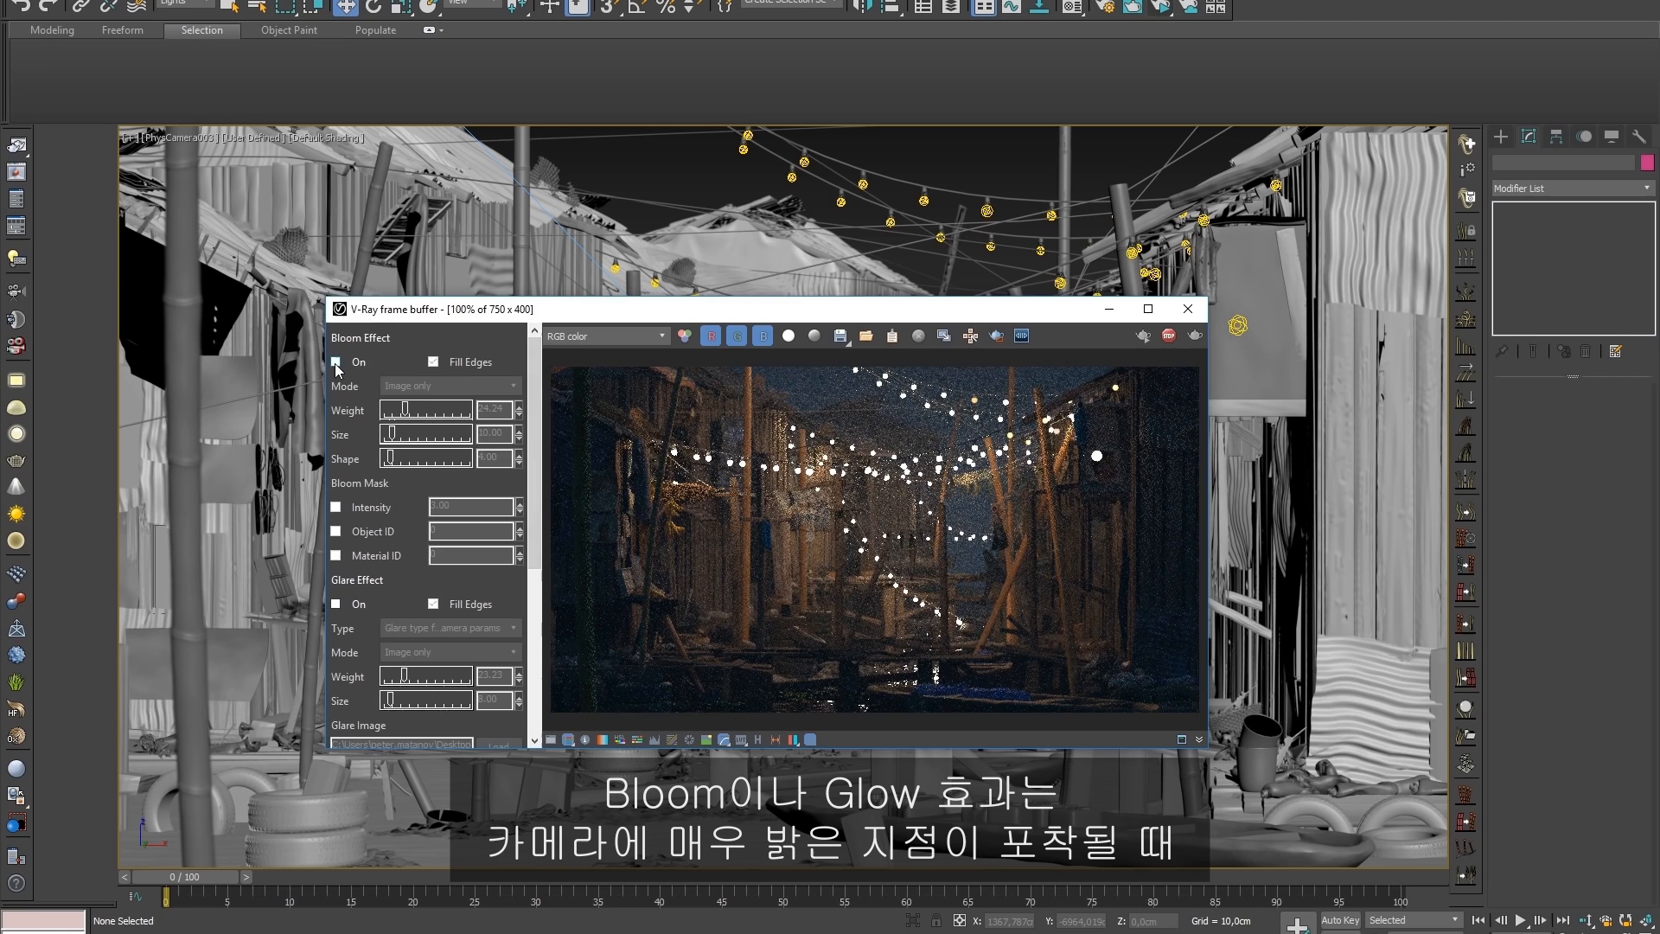
Turn on Bloom, tune weight to 24.24 and size to 10, comparing against the plain RGB render.
{"action": "left_click", "coordinate": [337, 362]}
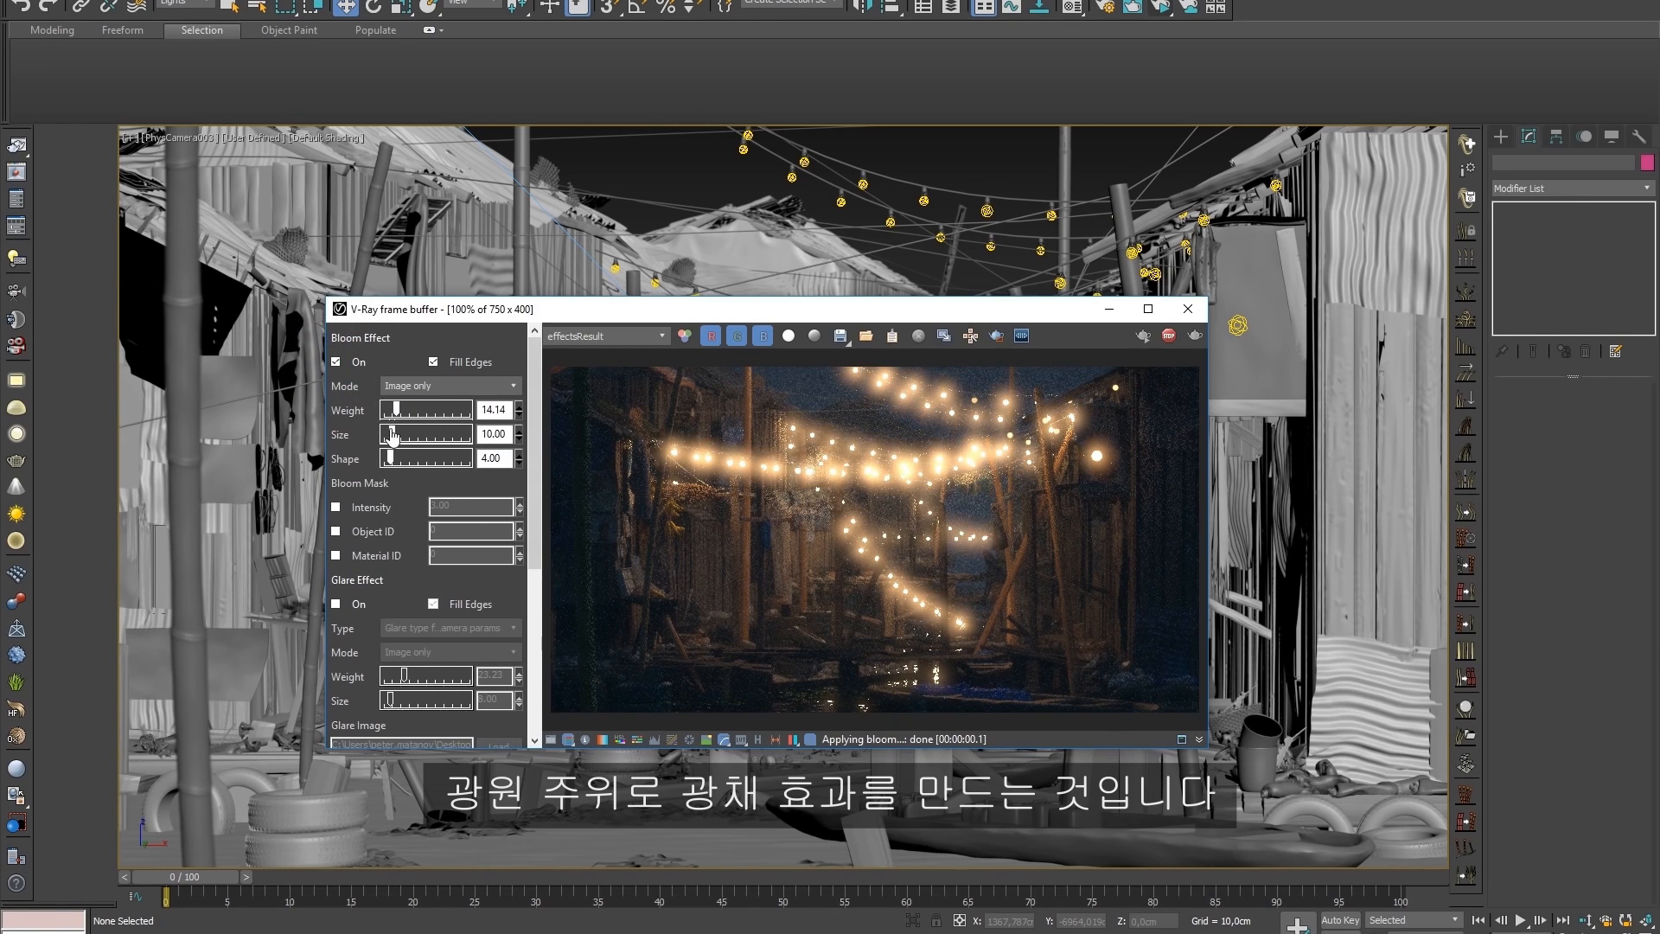
{"action": "left_click_drag", "start_coordinate": [424, 434], "coordinate": [392, 434]}
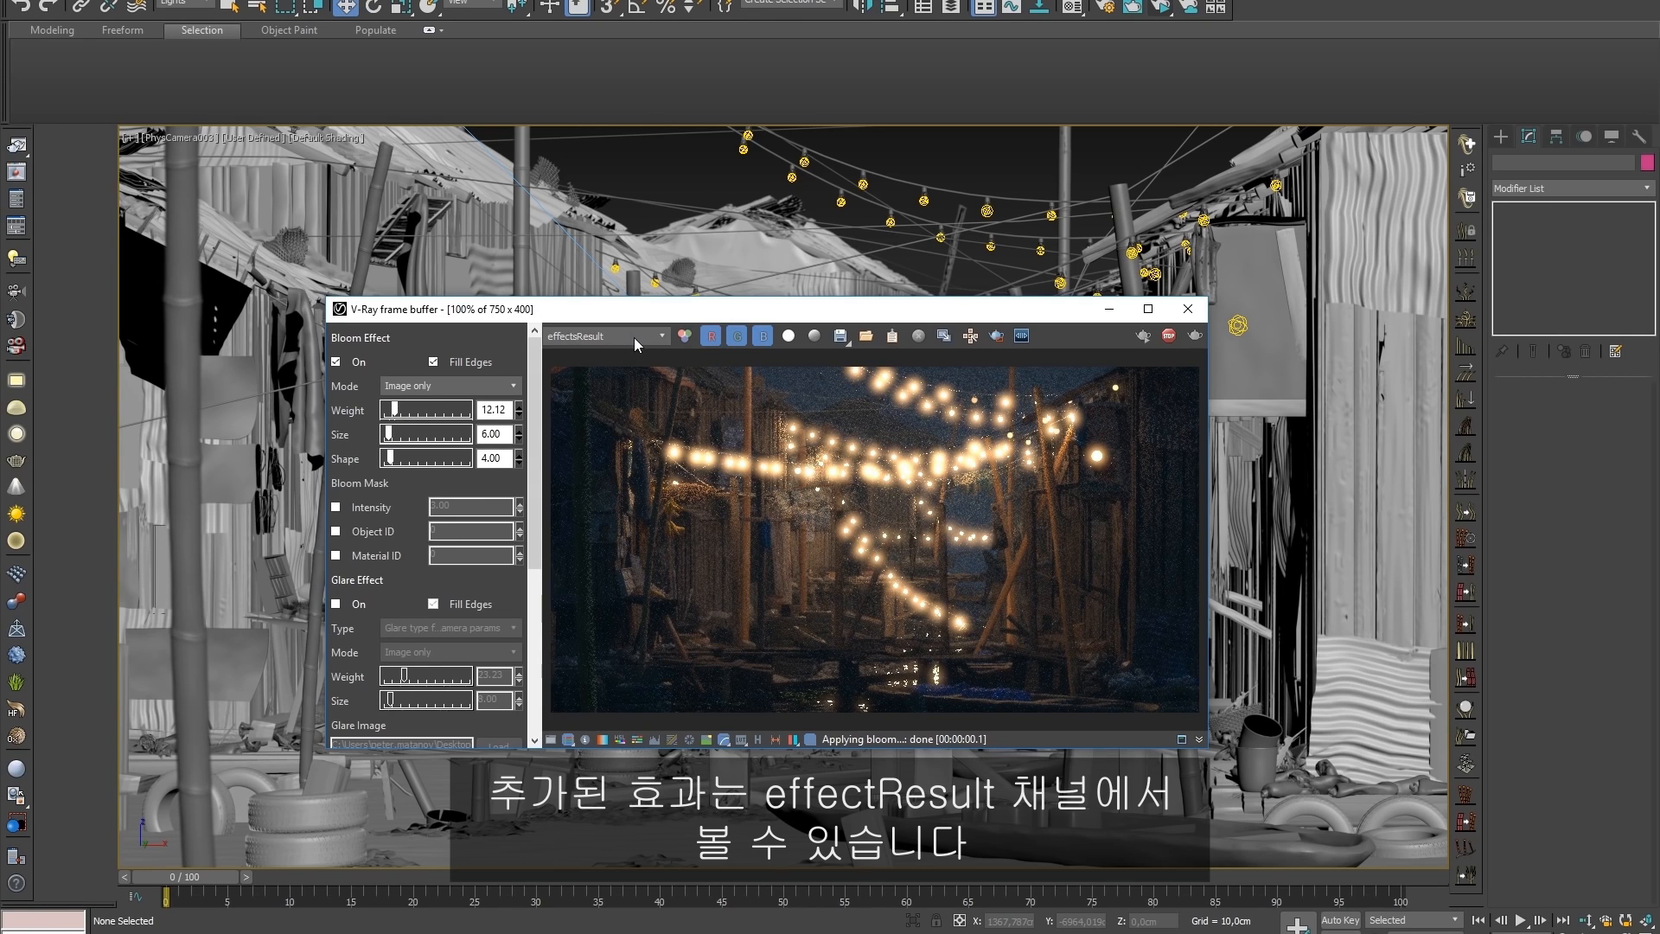
{"action": "left_click", "coordinate": [684, 335]}
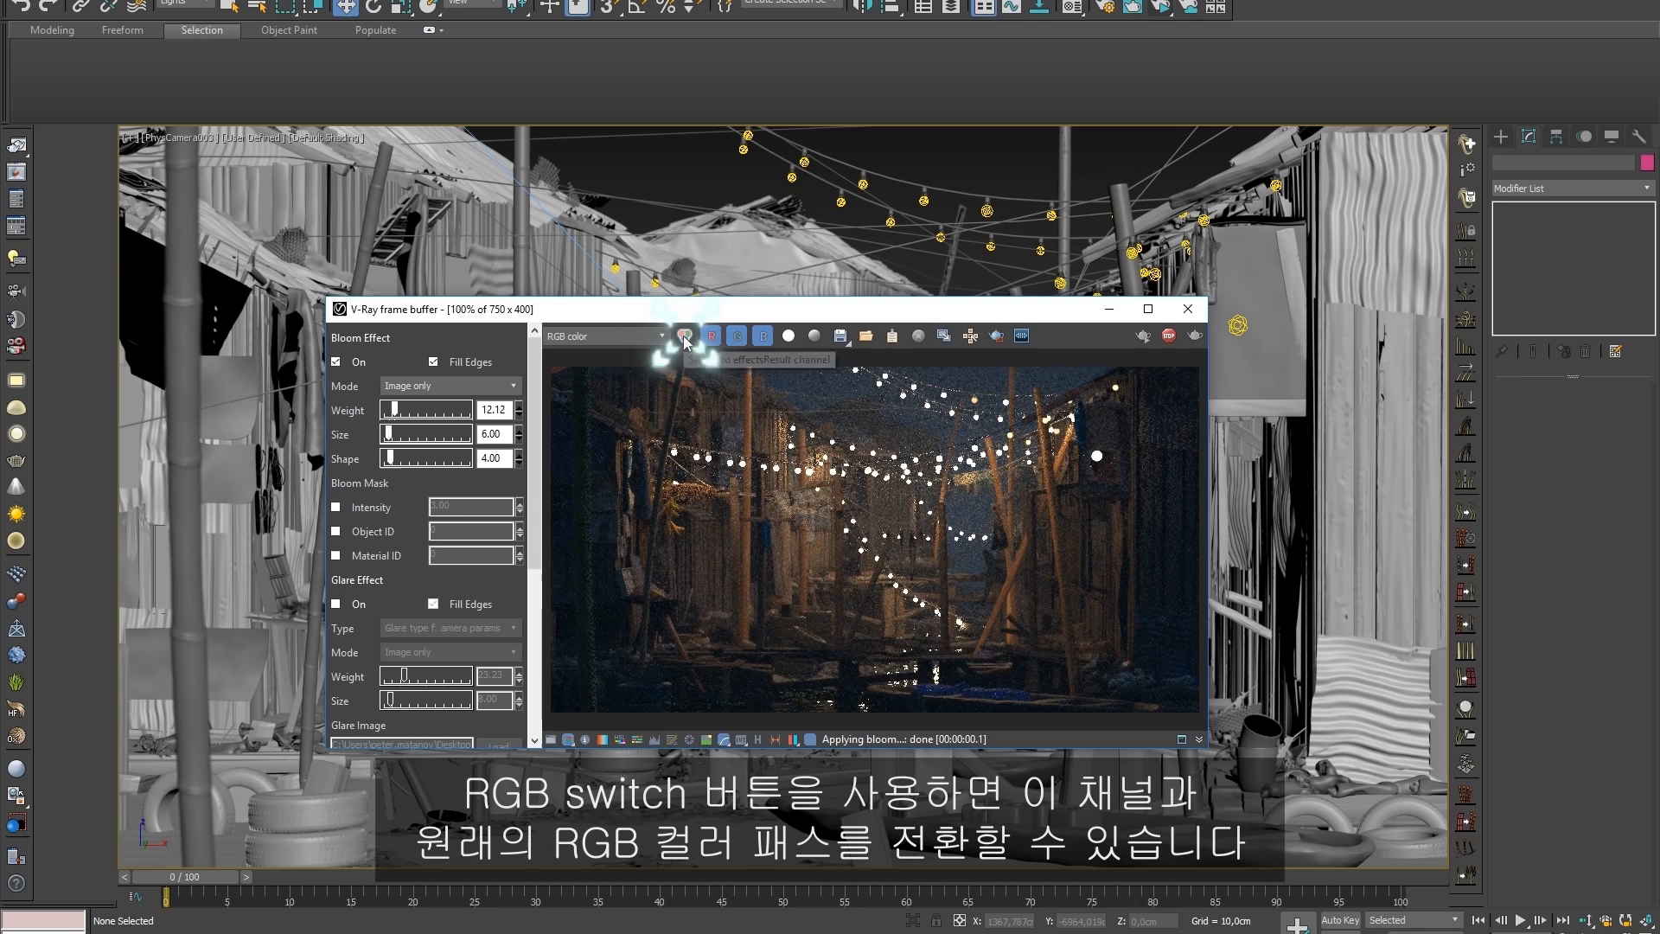
{"action": "left_click", "coordinate": [684, 336]}
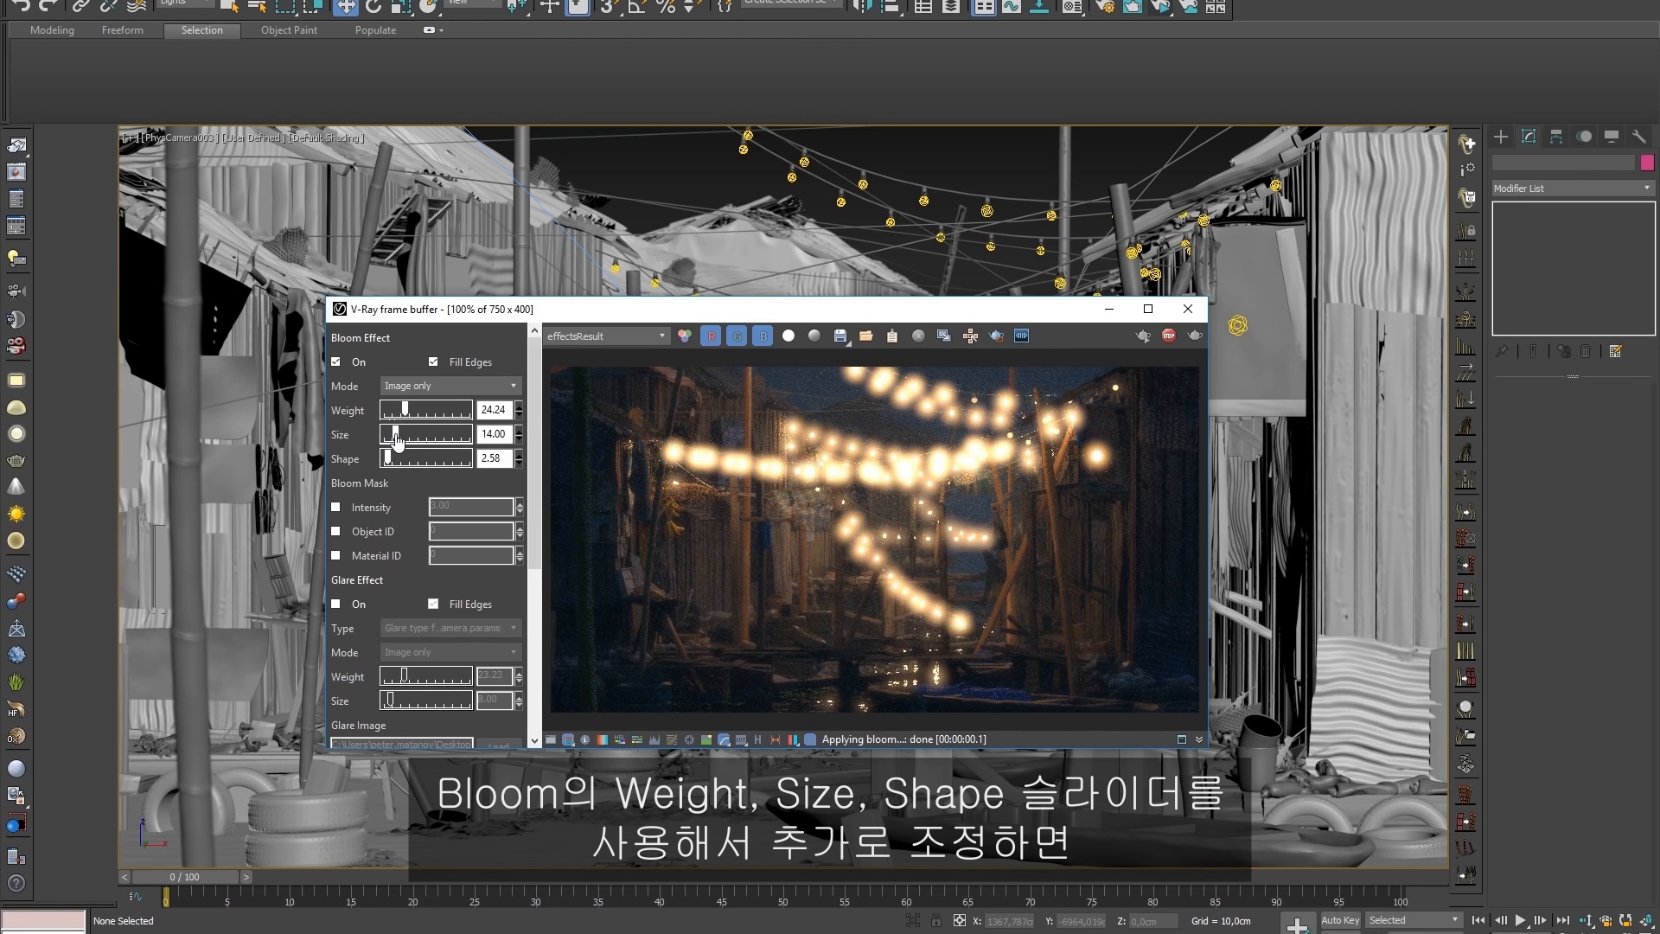
{"action": "left_click_drag", "start_coordinate": [413, 434], "coordinate": [394, 434]}
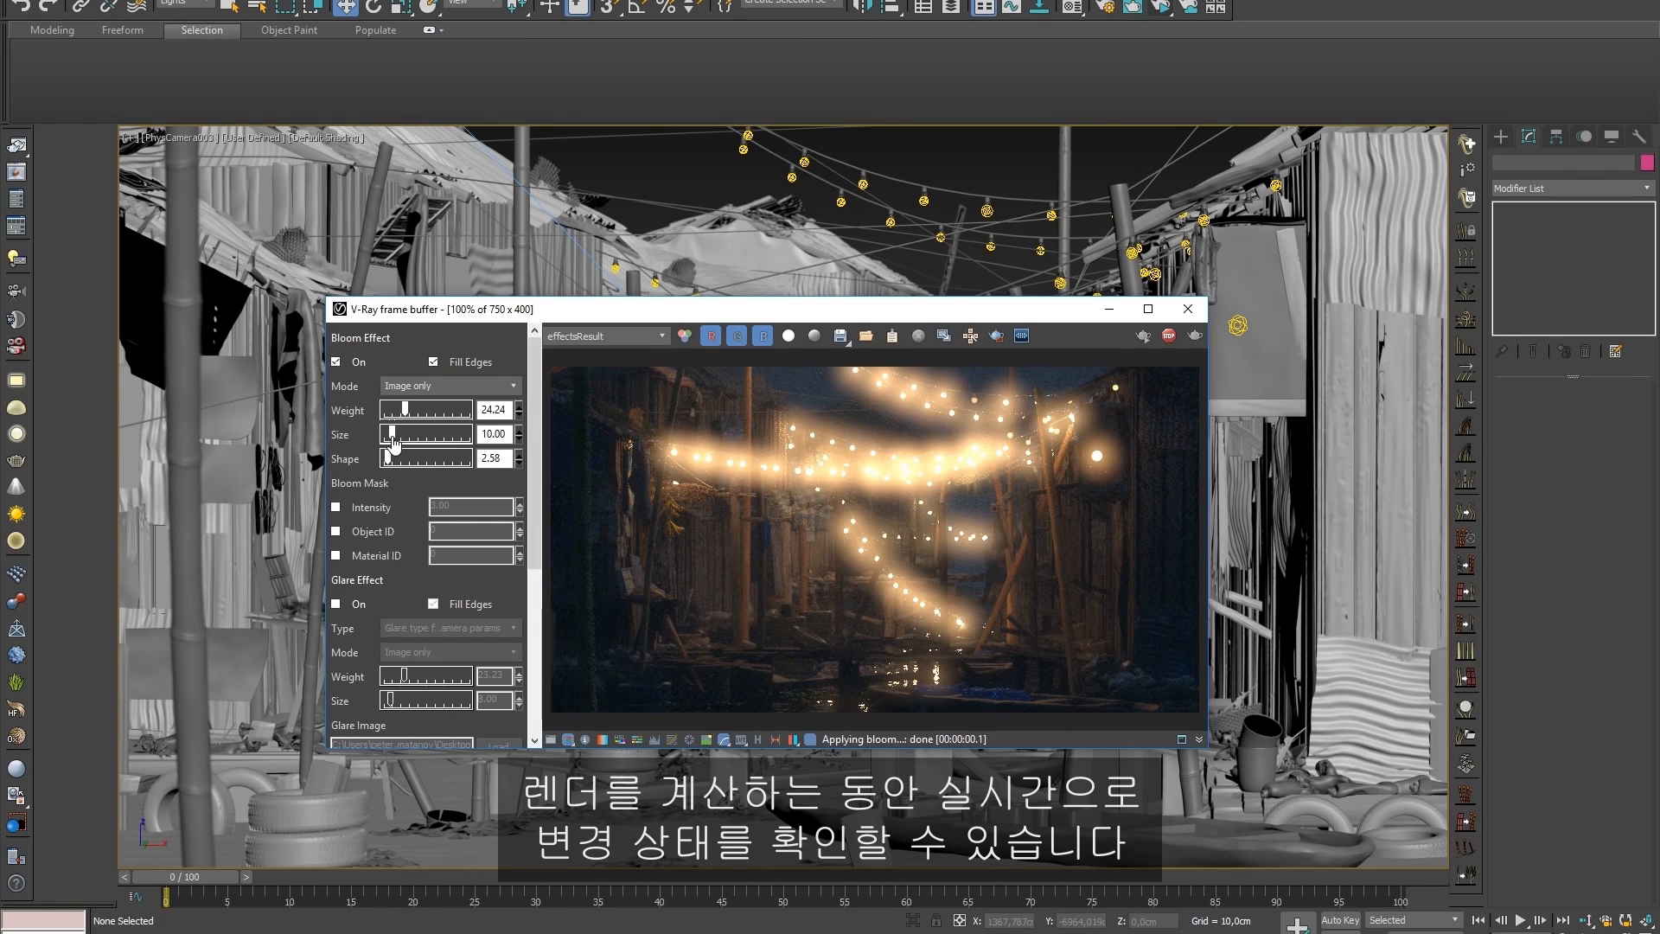
Turn on Glare, switch Bloom off, and raise the glare weight to 57.58.
{"action": "left_click", "coordinate": [338, 603]}
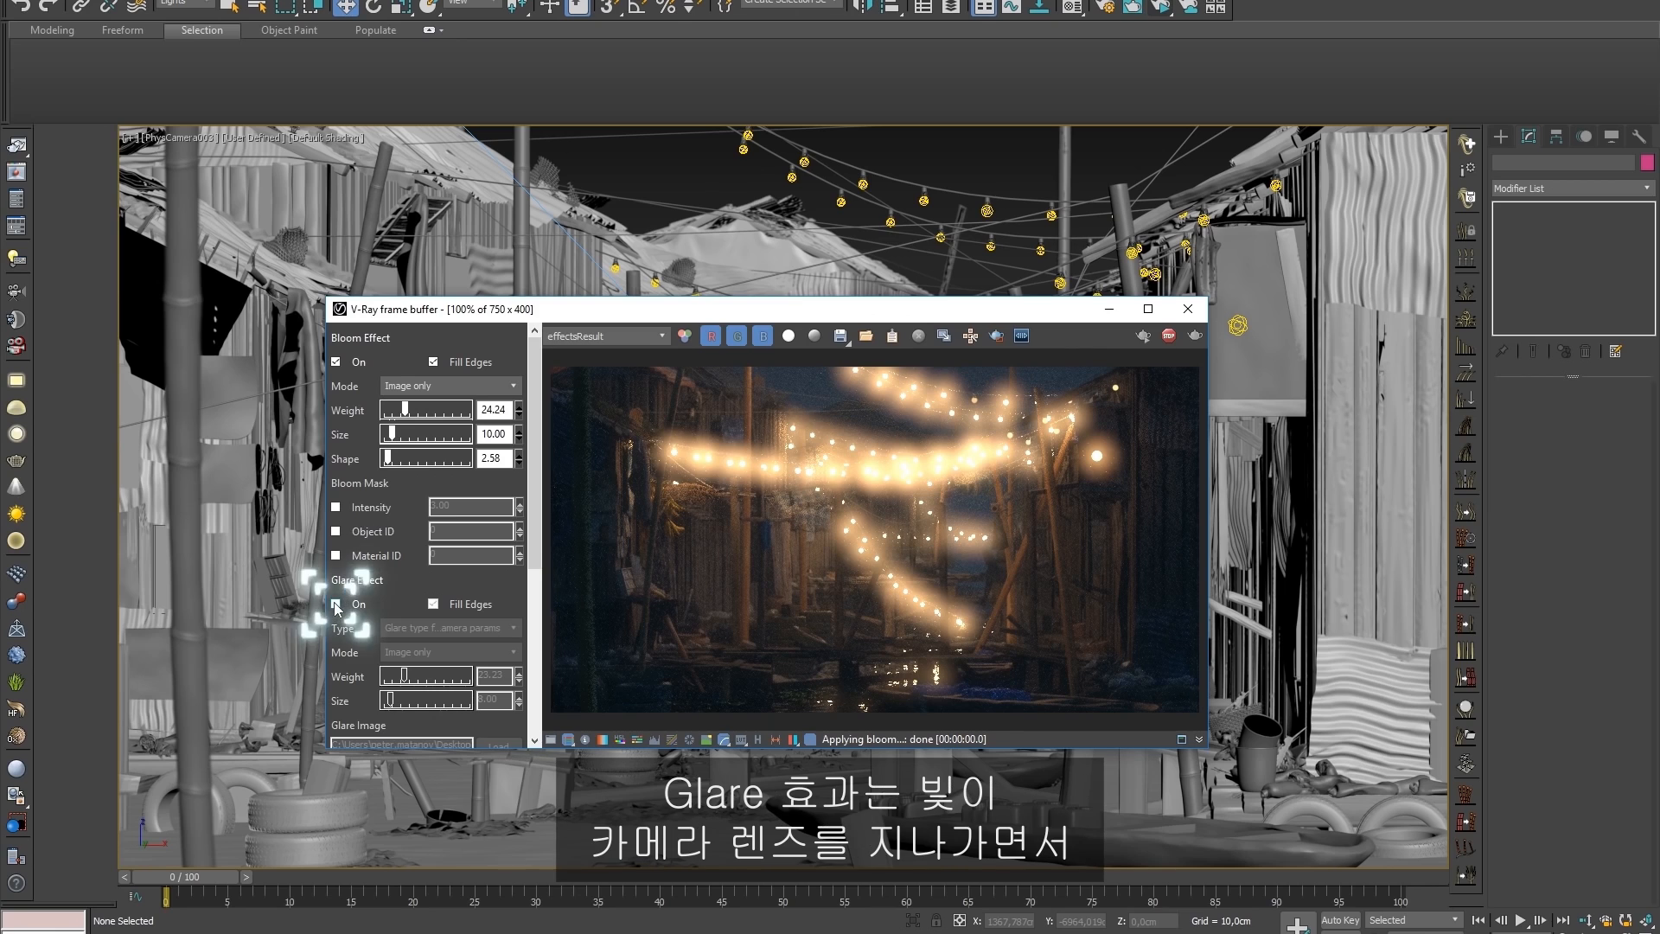
{"action": "left_click", "coordinate": [337, 604]}
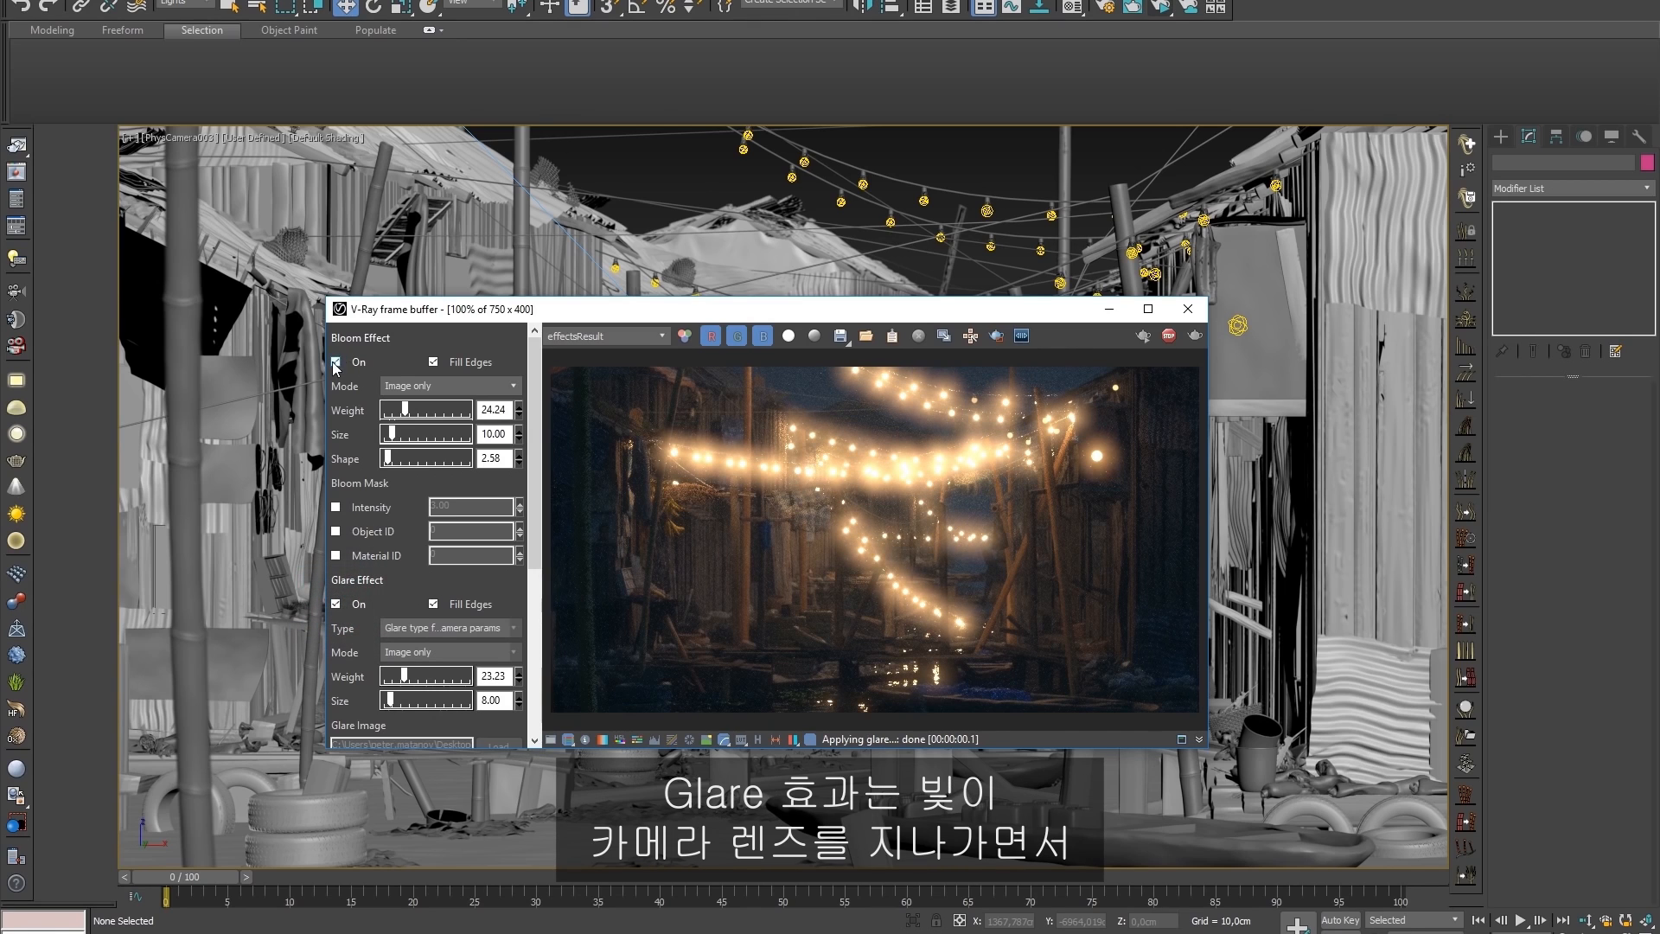
{"action": "left_click", "coordinate": [337, 361]}
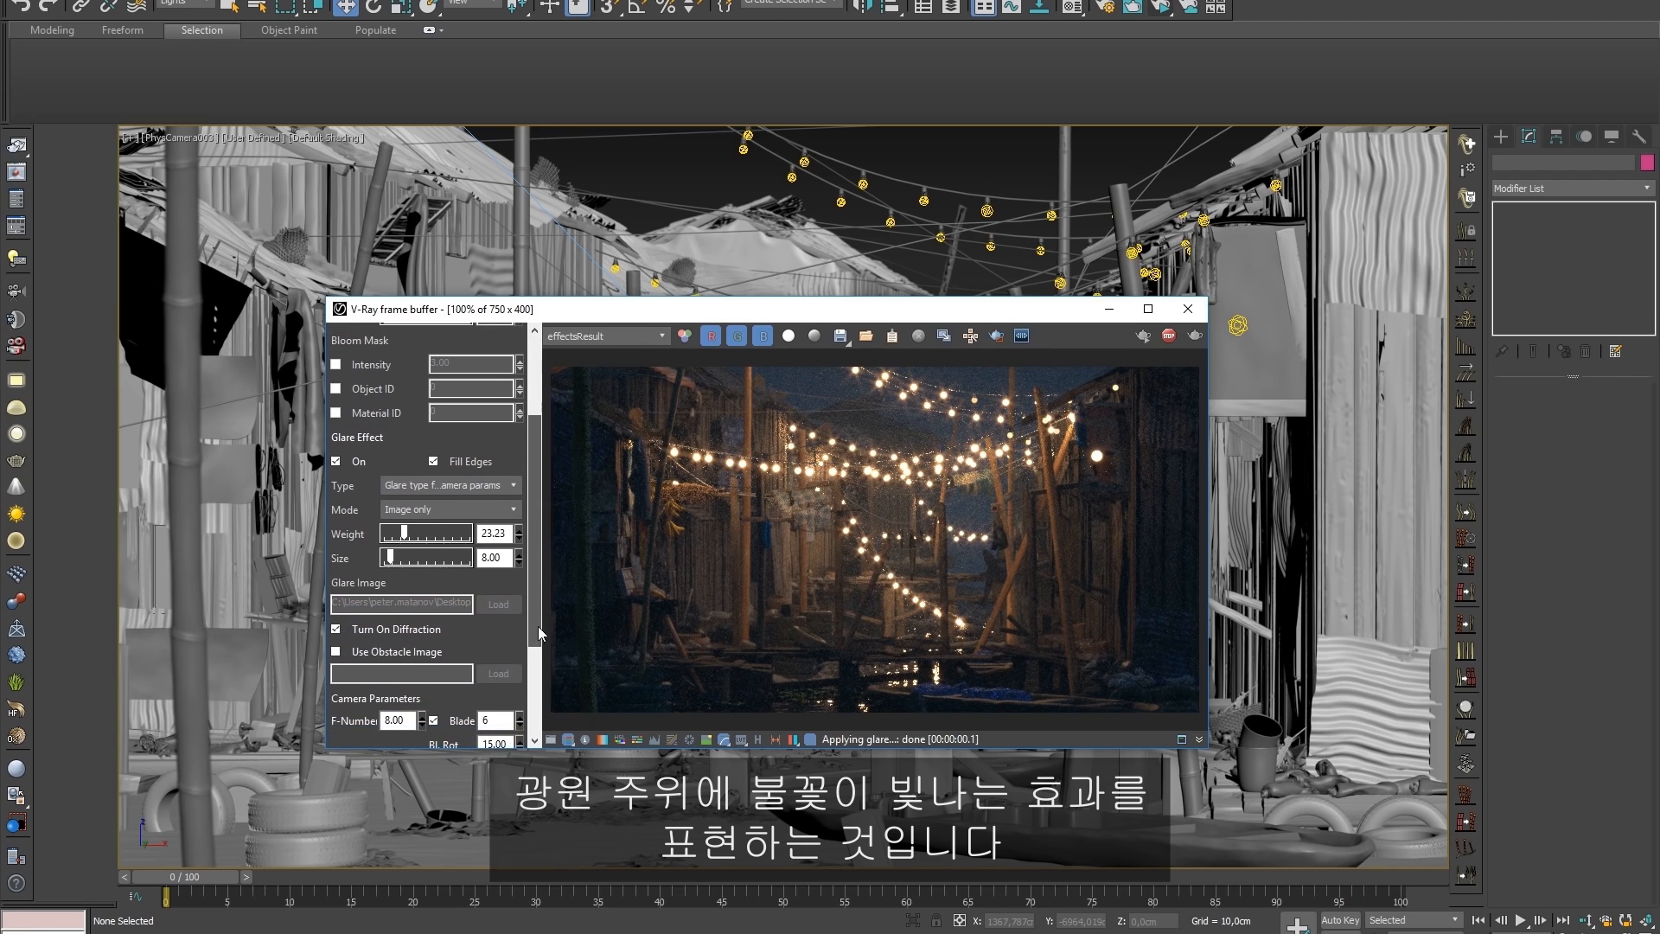
{"action": "left_click_drag", "start_coordinate": [397, 532], "coordinate": [434, 532]}
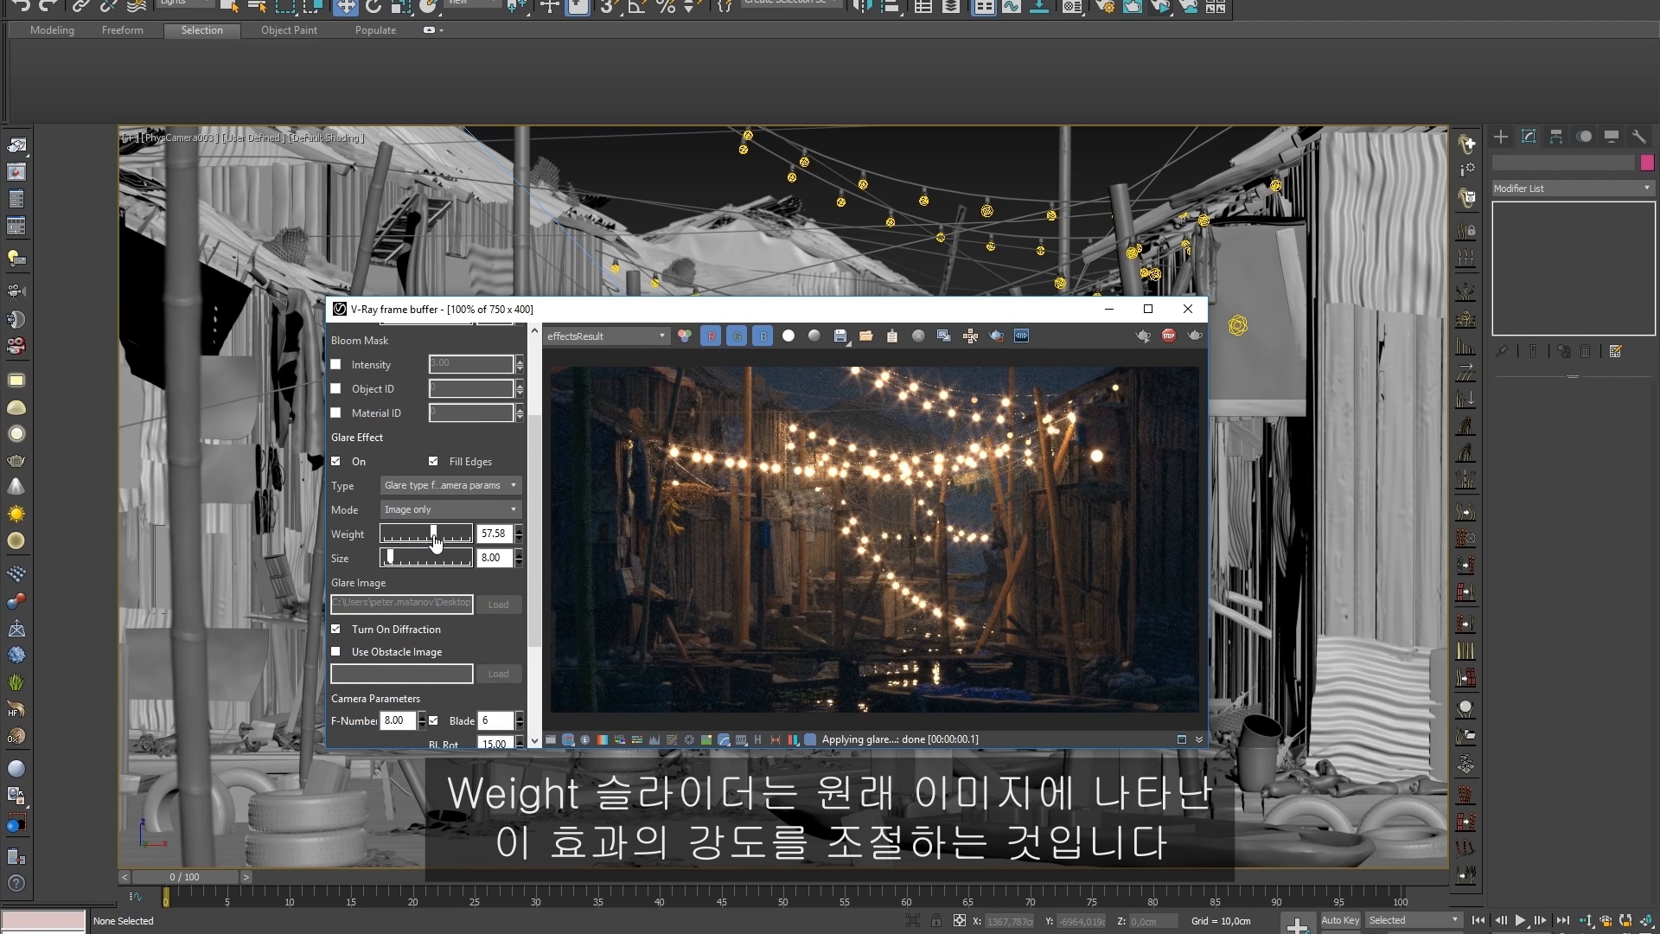
{"action": "mouse_move", "coordinate": [513, 612]}
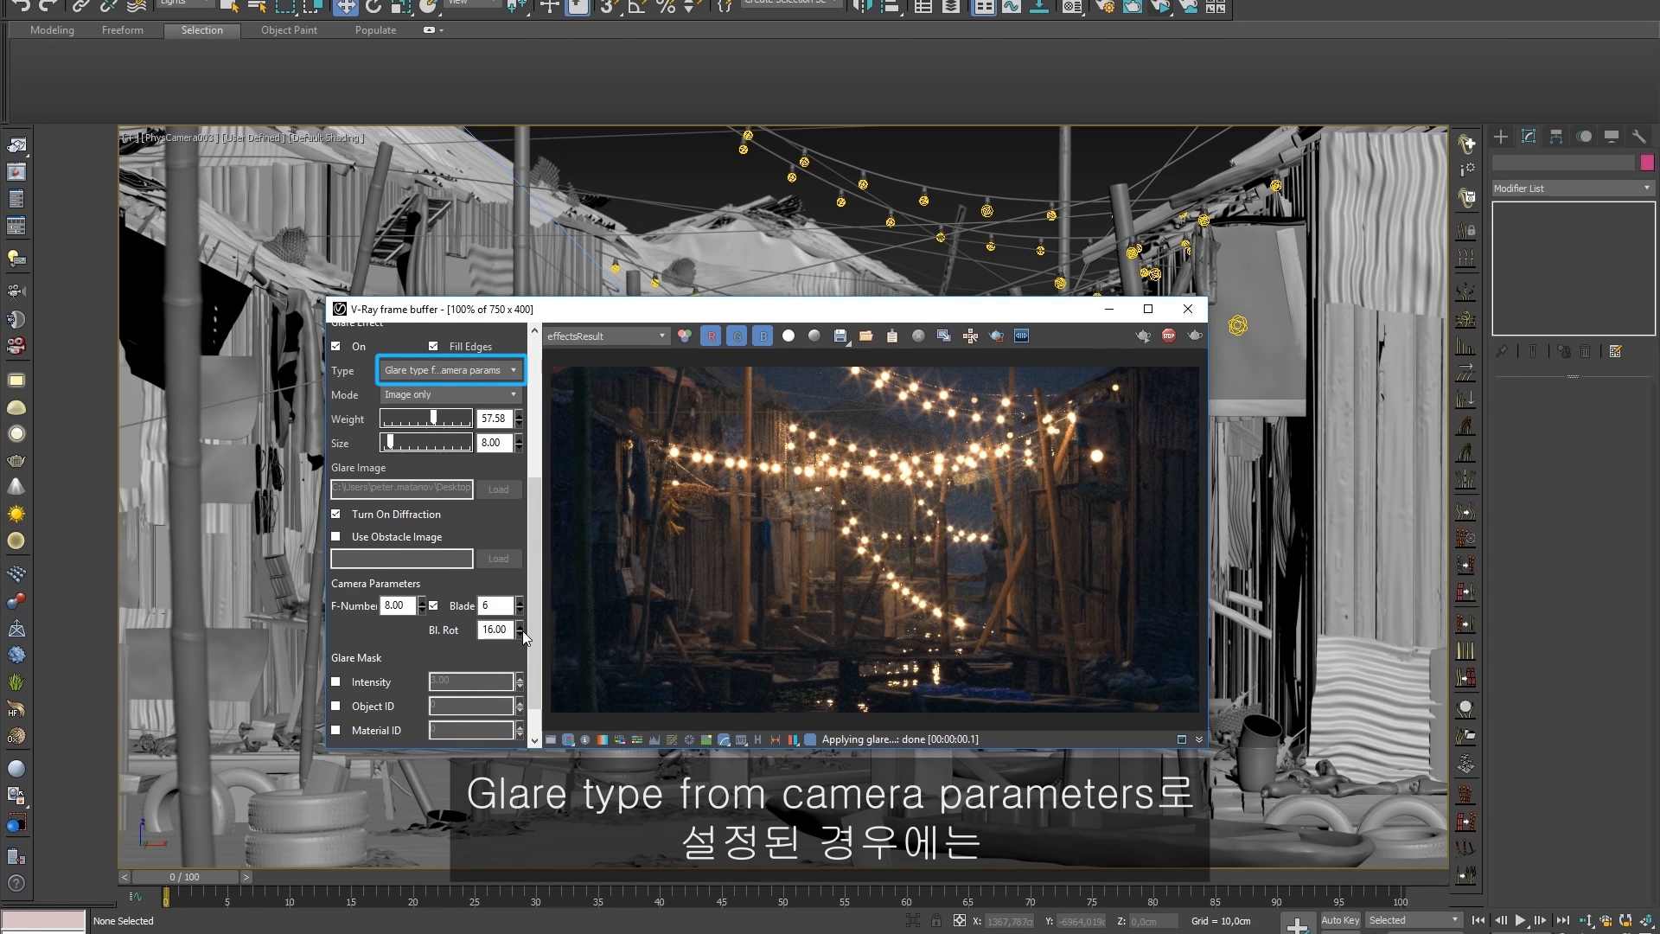
Increase aperture blade rotation and blade count, then set glare Type to From image.
{"action": "left_click", "coordinate": [519, 626]}
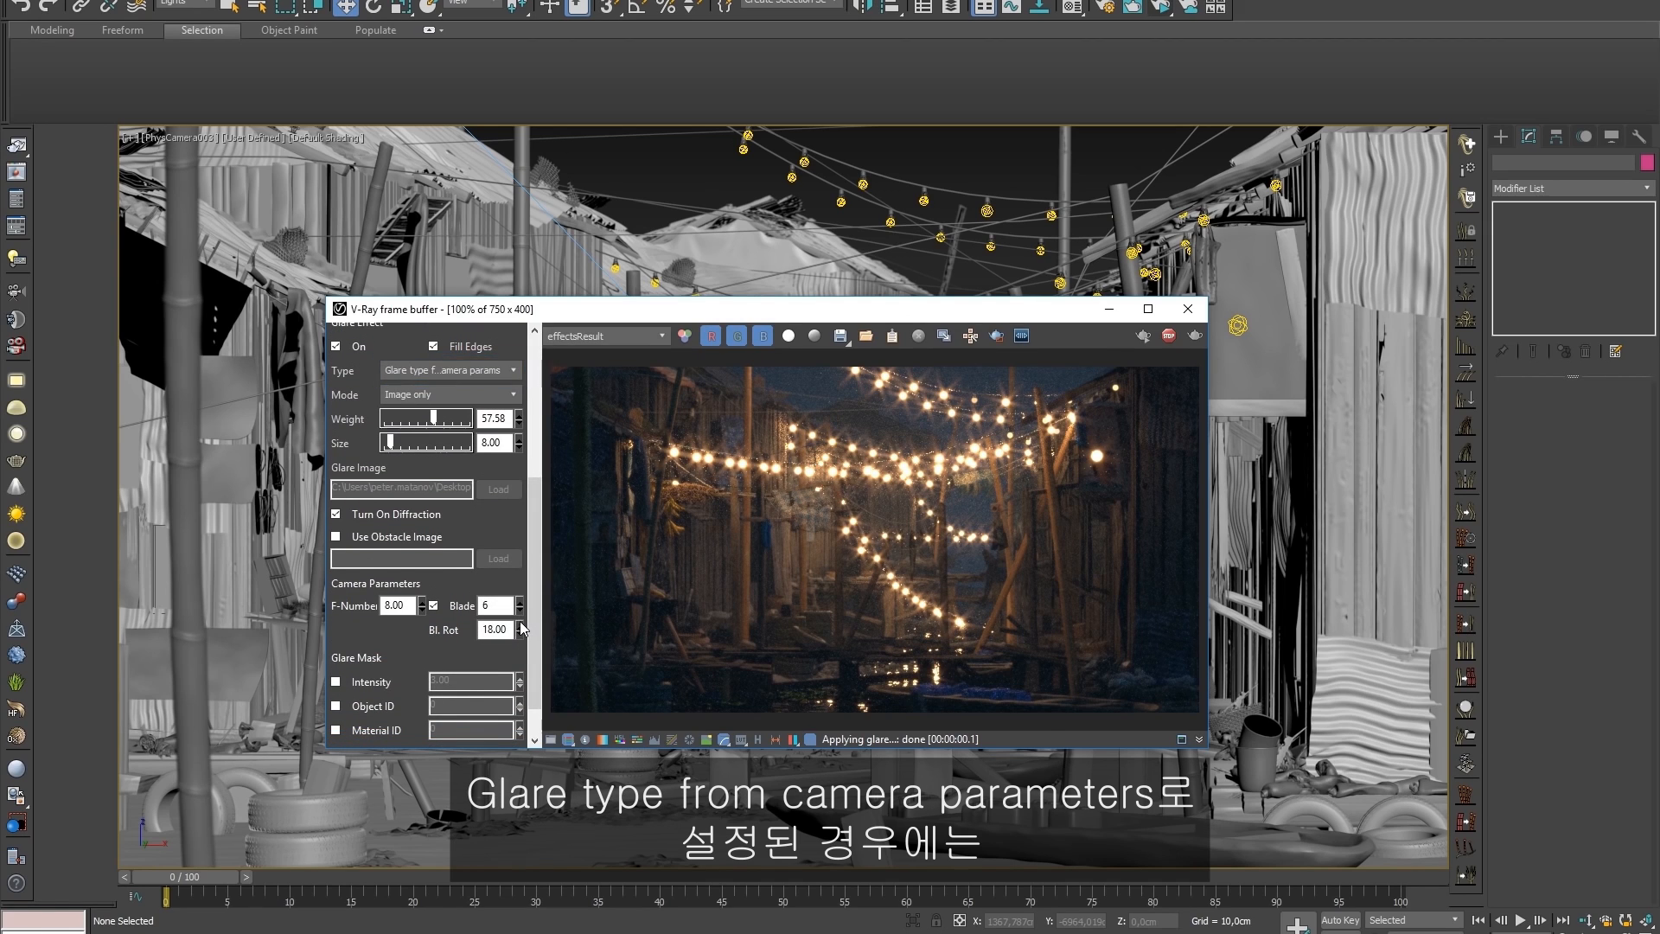
{"action": "left_click", "coordinate": [518, 602]}
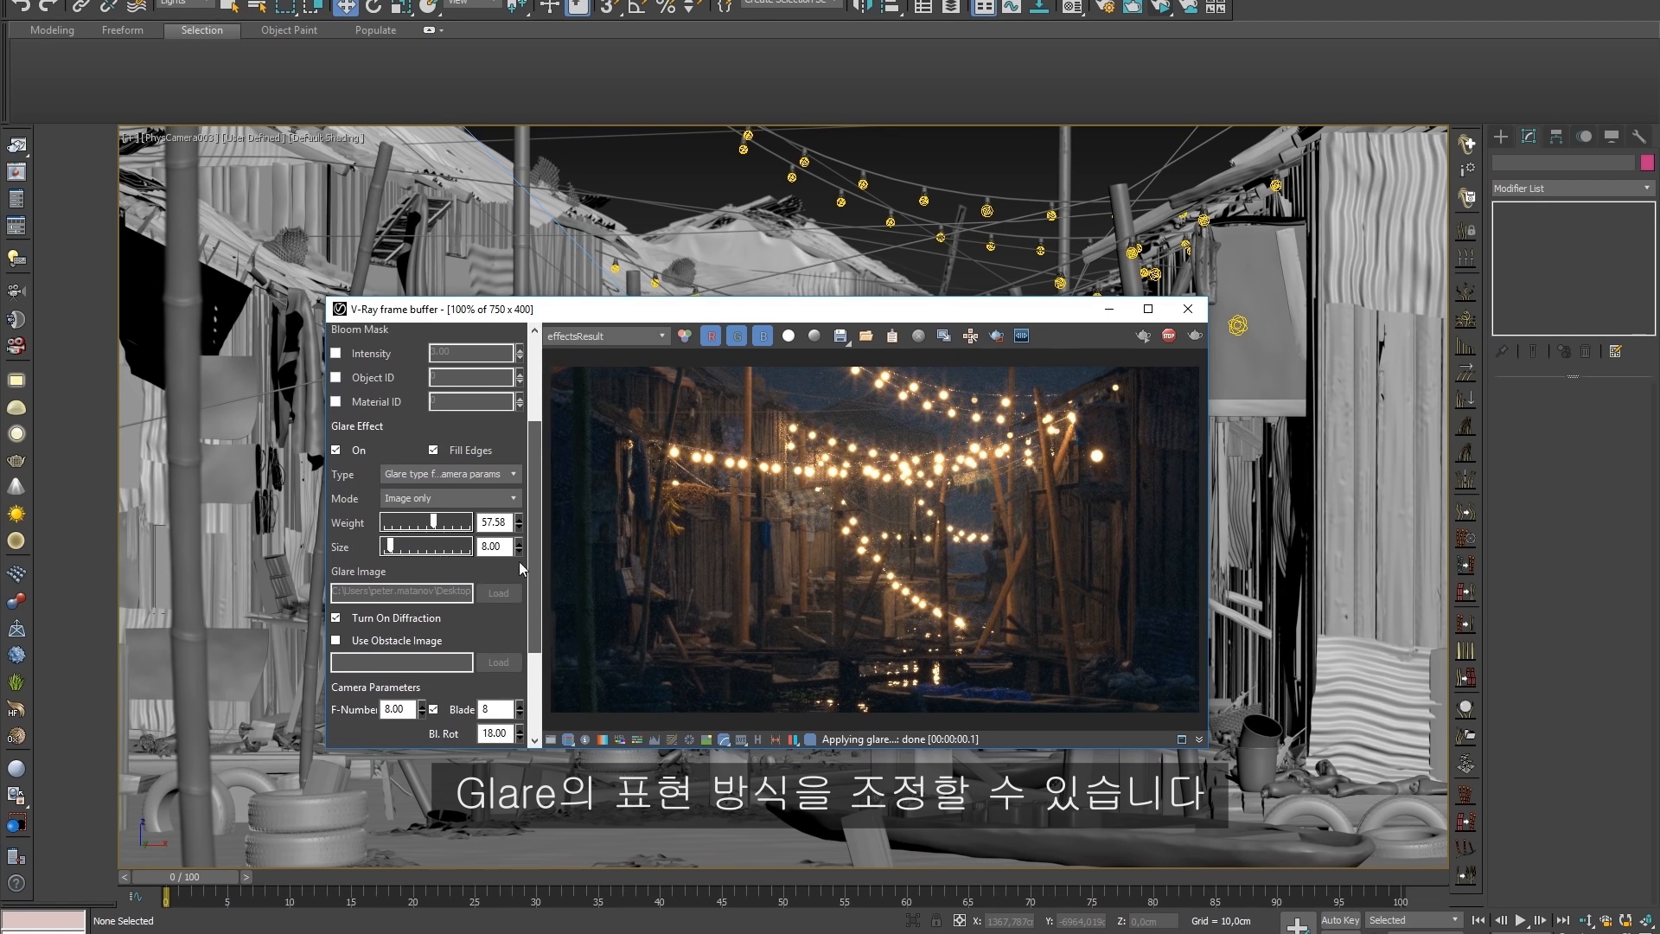
{"action": "left_click", "coordinate": [448, 473]}
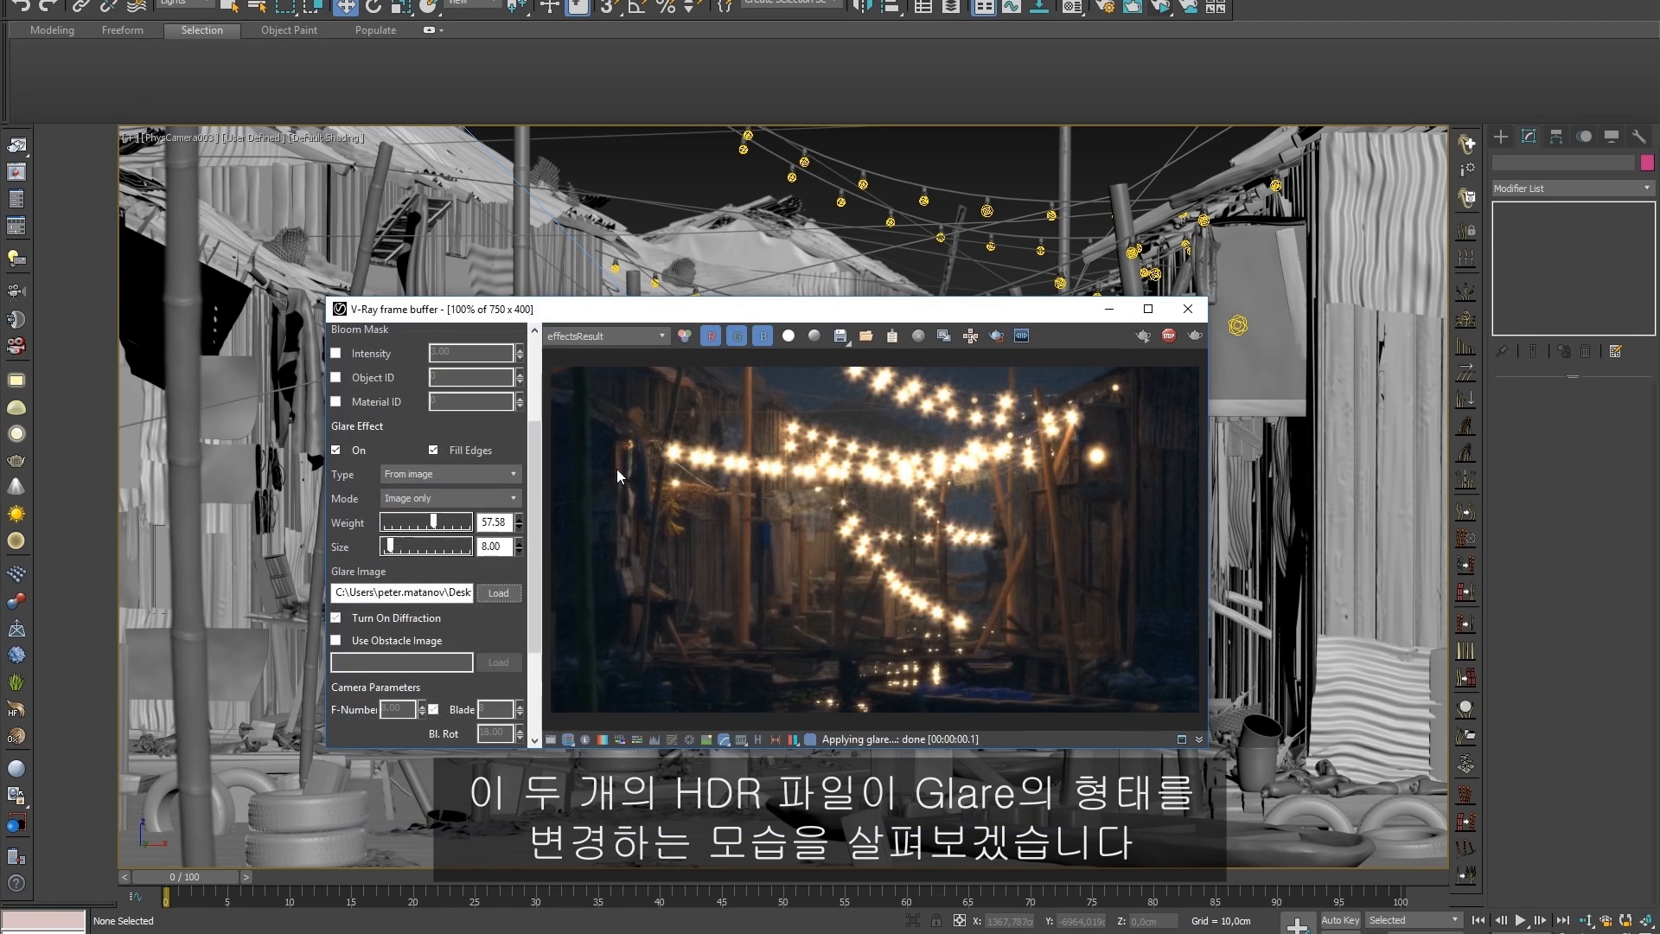
Load an HDR file from the Desktop lens folder as the glare image.
{"action": "left_click", "coordinate": [498, 593]}
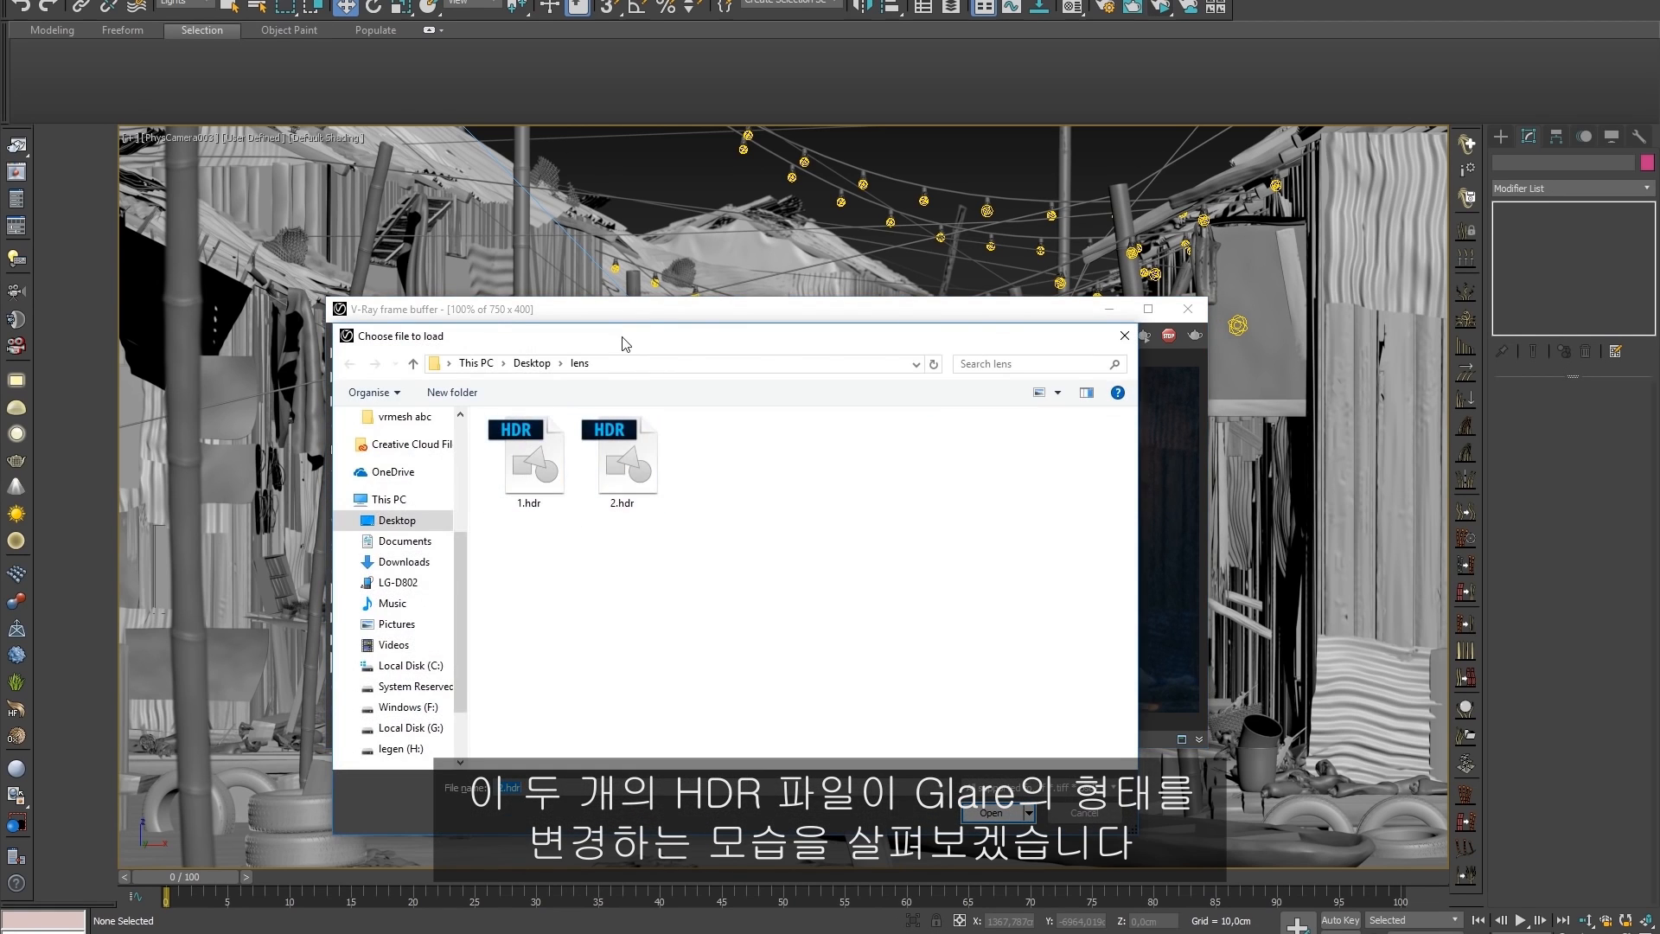
{"action": "left_click", "coordinate": [990, 813]}
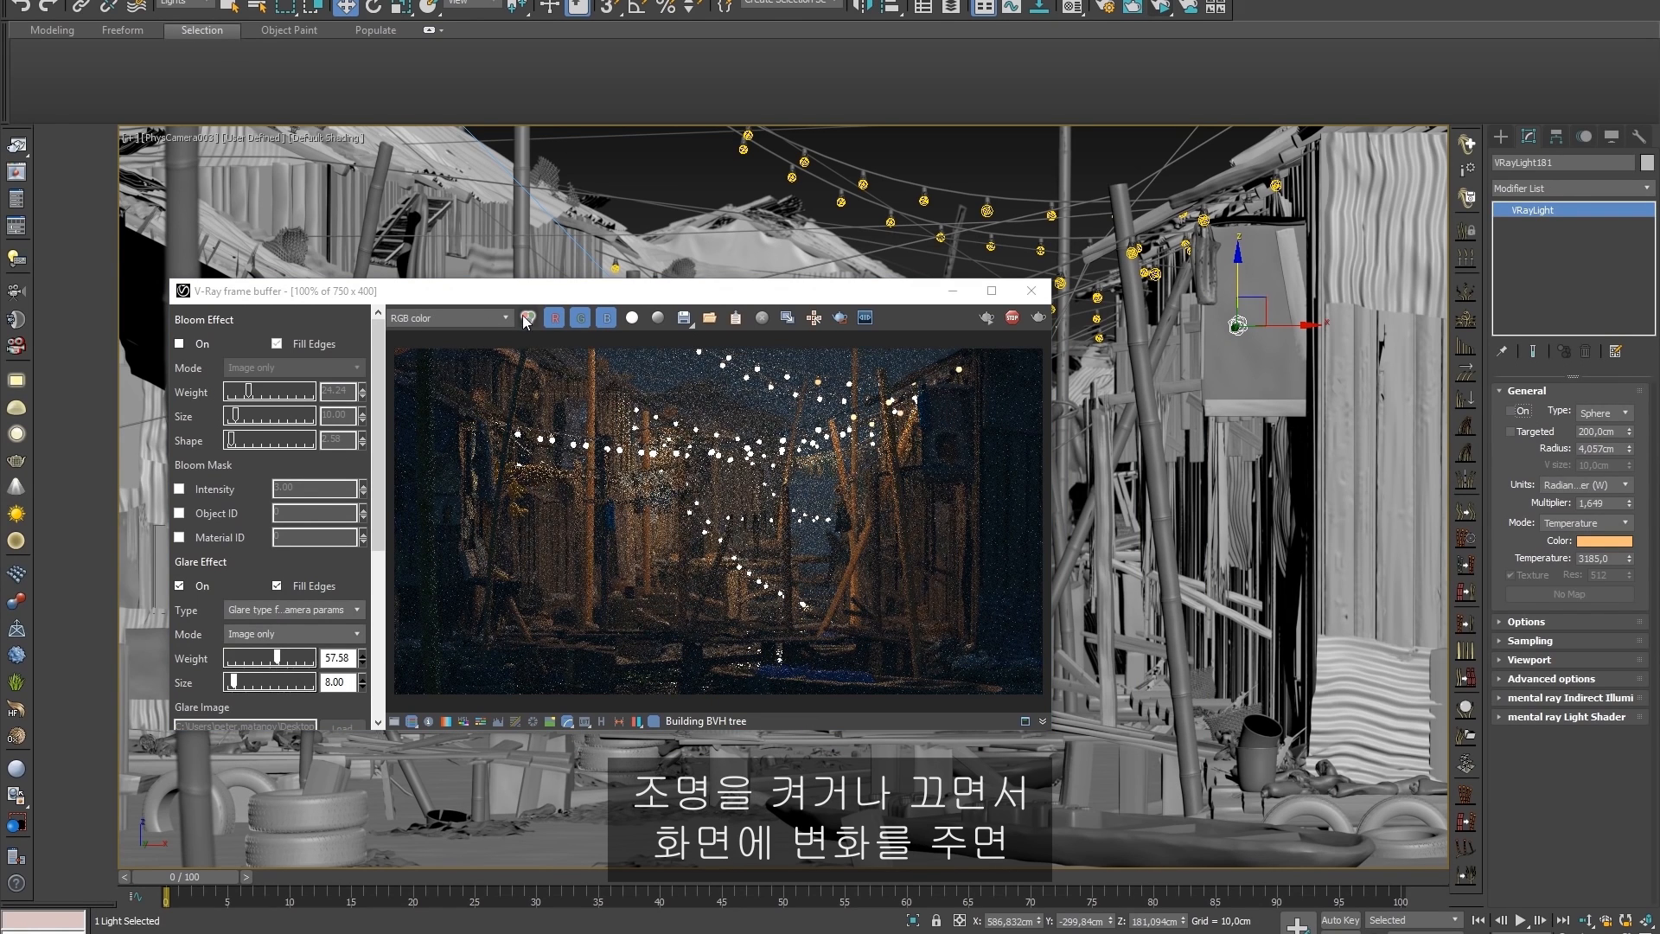
Switch the frame buffer from RGB color to the effectResult channel.
{"action": "left_click", "coordinate": [527, 317]}
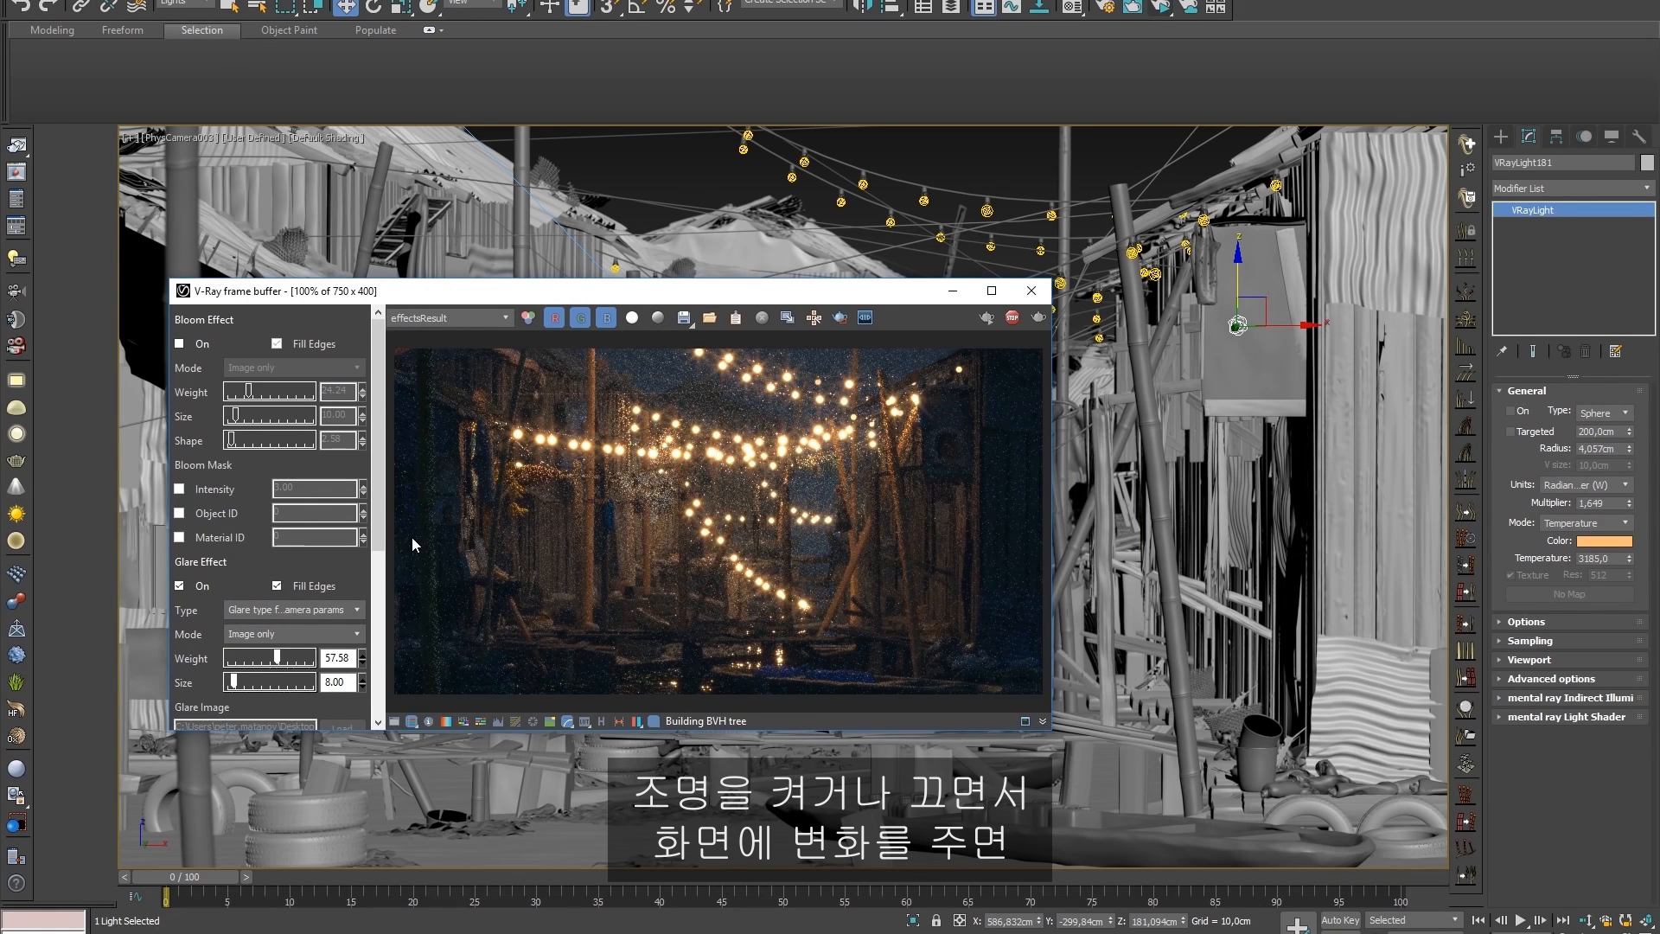